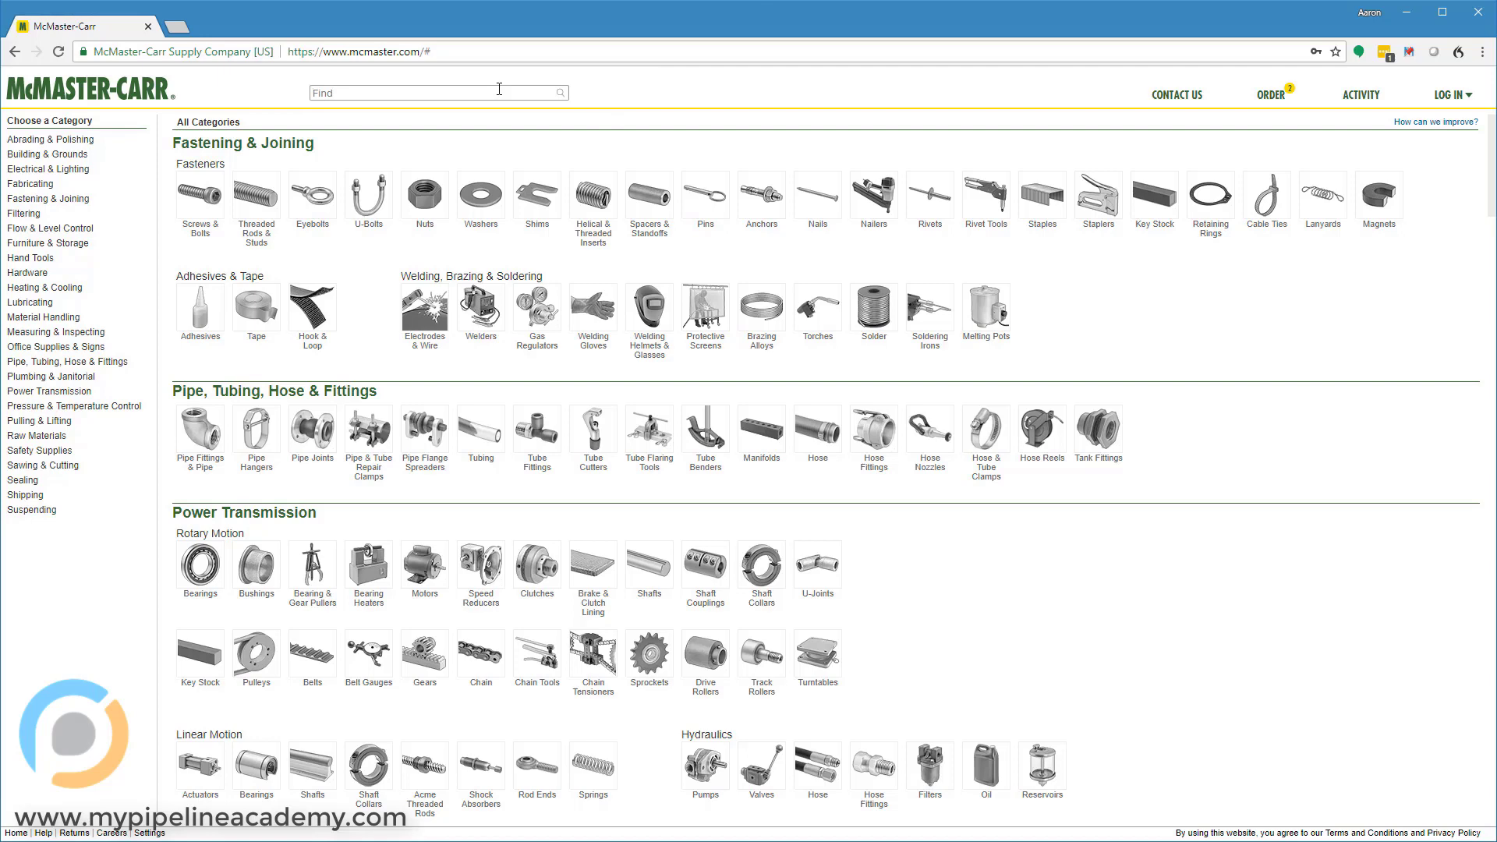
Search the McMaster-Carr catalog for 'dowels' to list the dowel product categories
text(dowel)
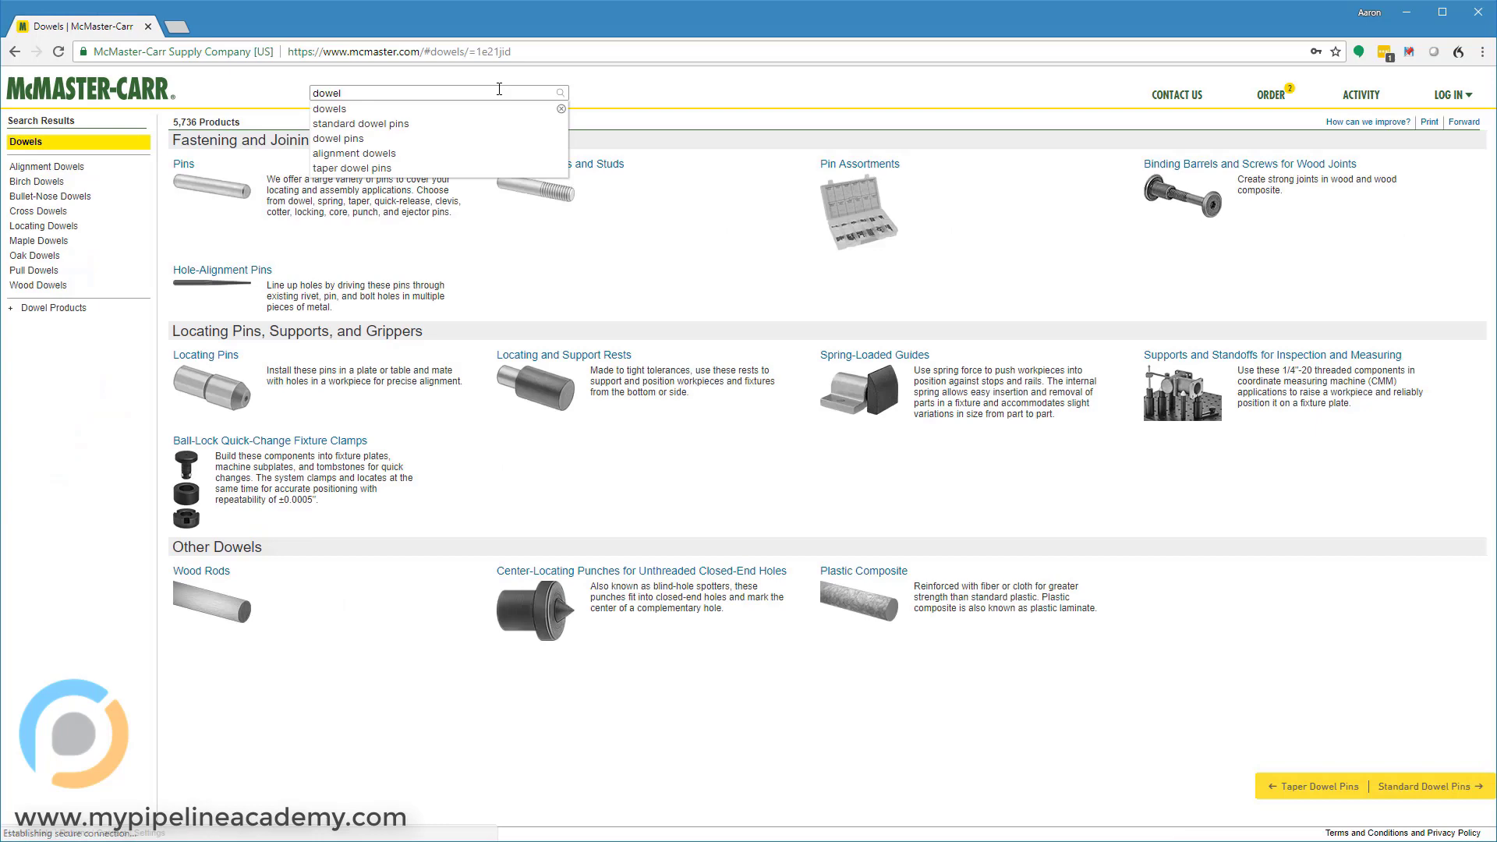
text(s)
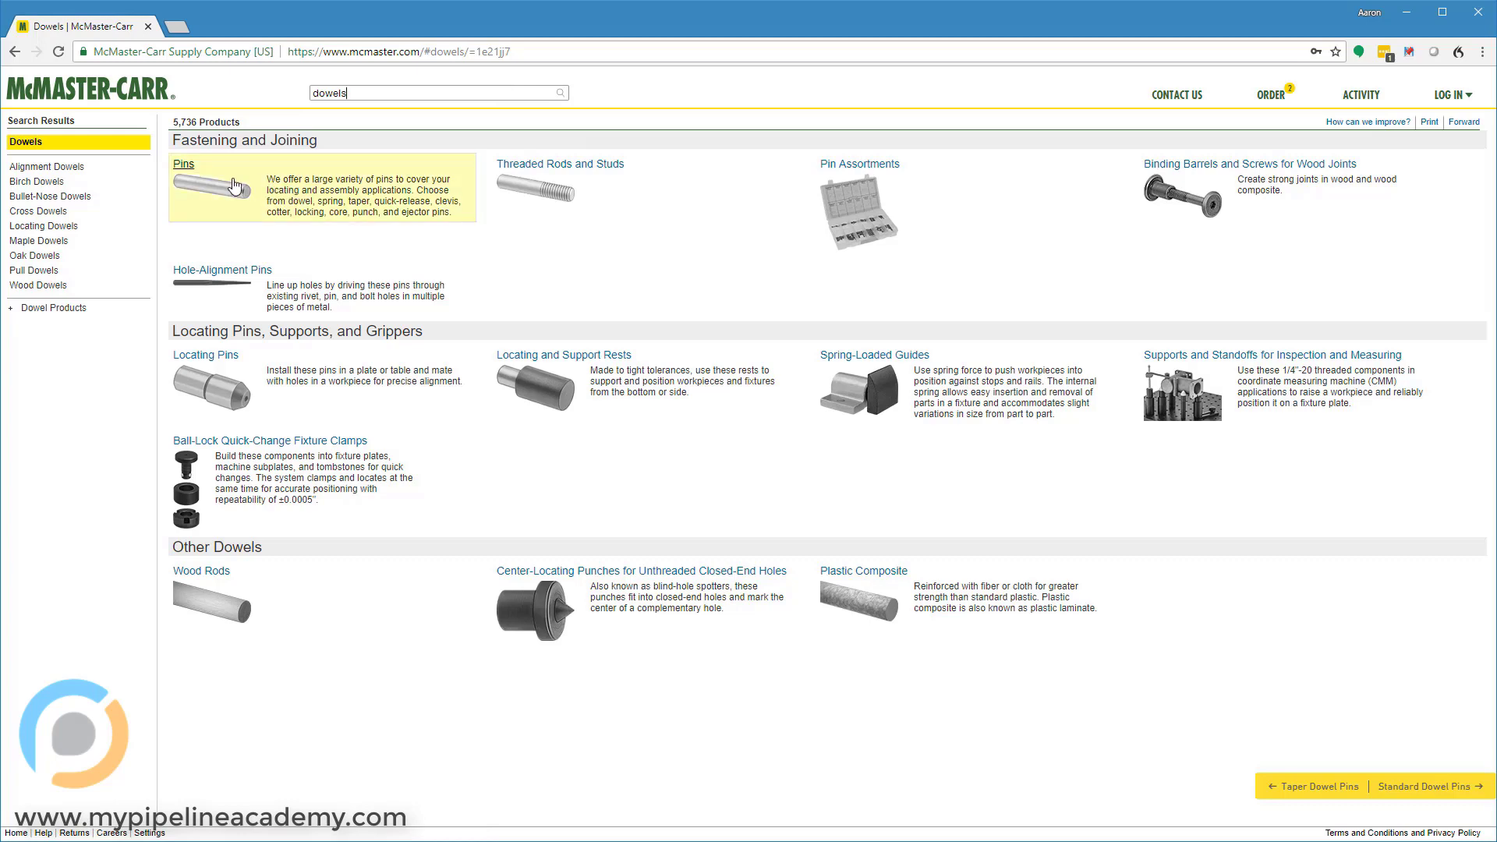
Open the Pins category to show the full dowel pin listing with its filters
click(183, 164)
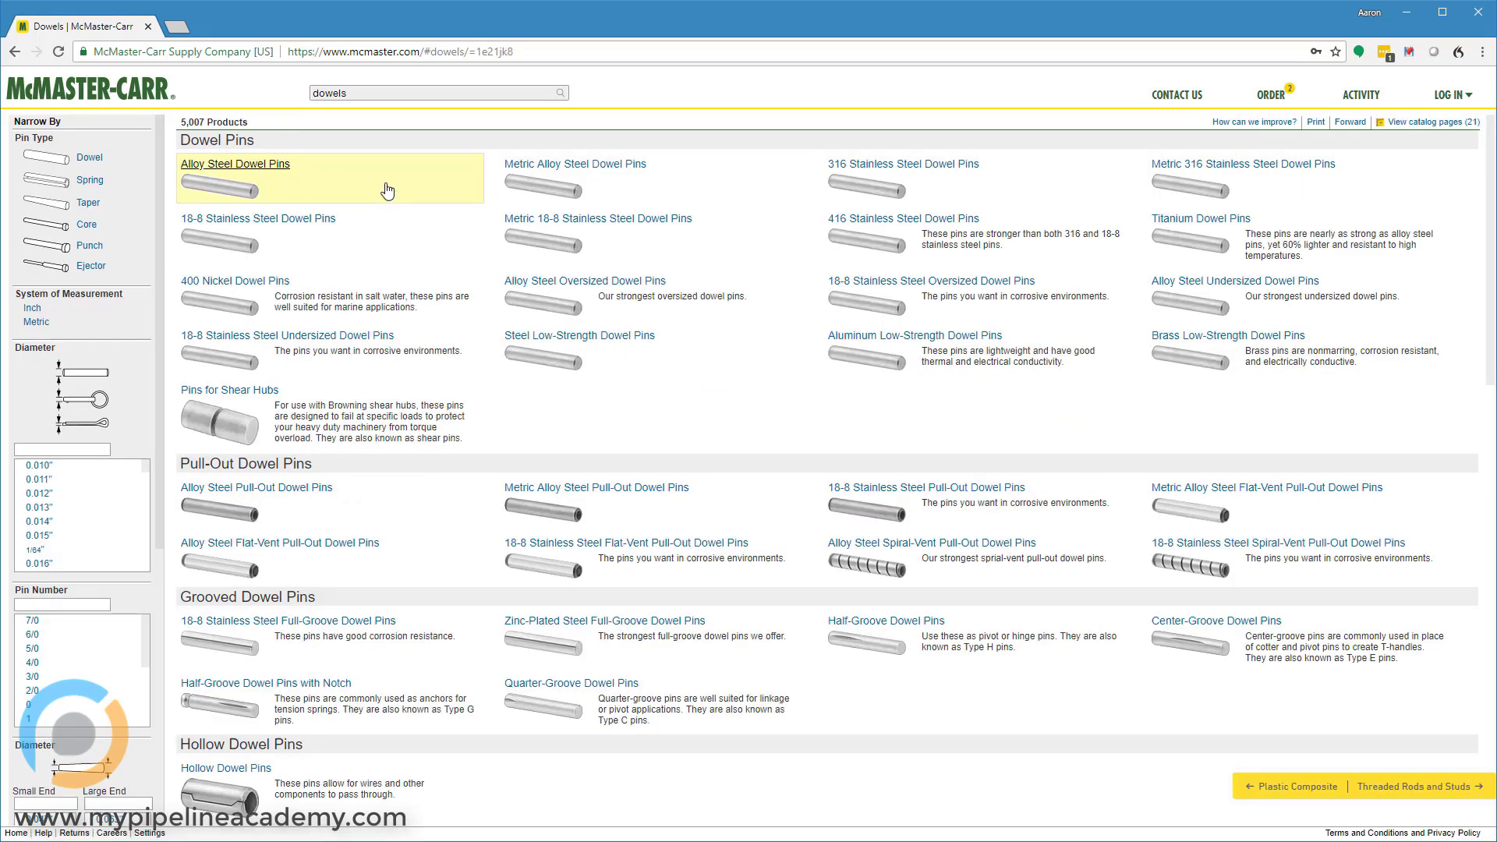
mouse_move(380, 190)
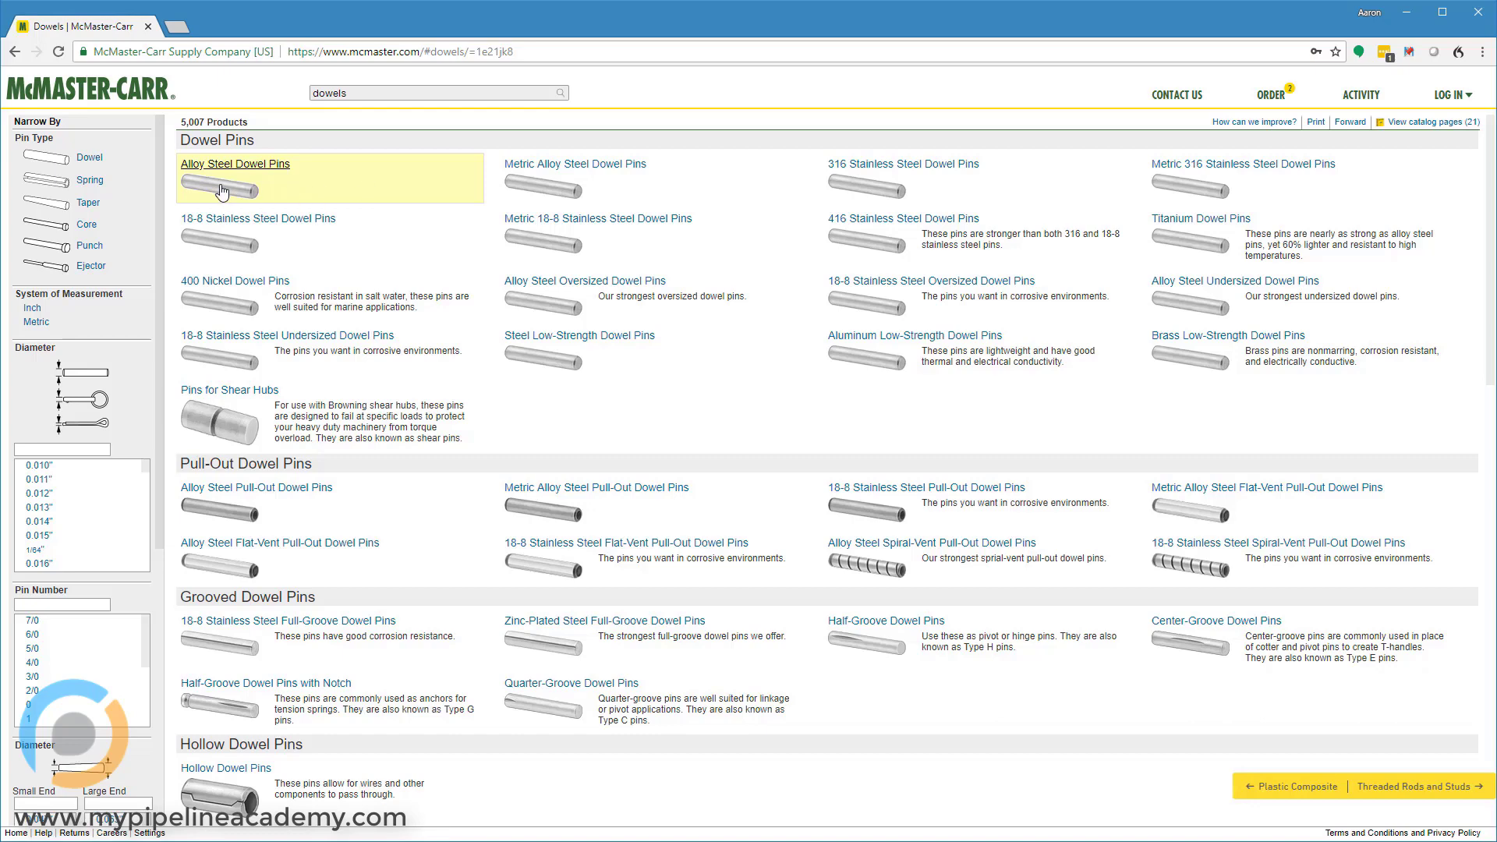
mouse_move(347, 188)
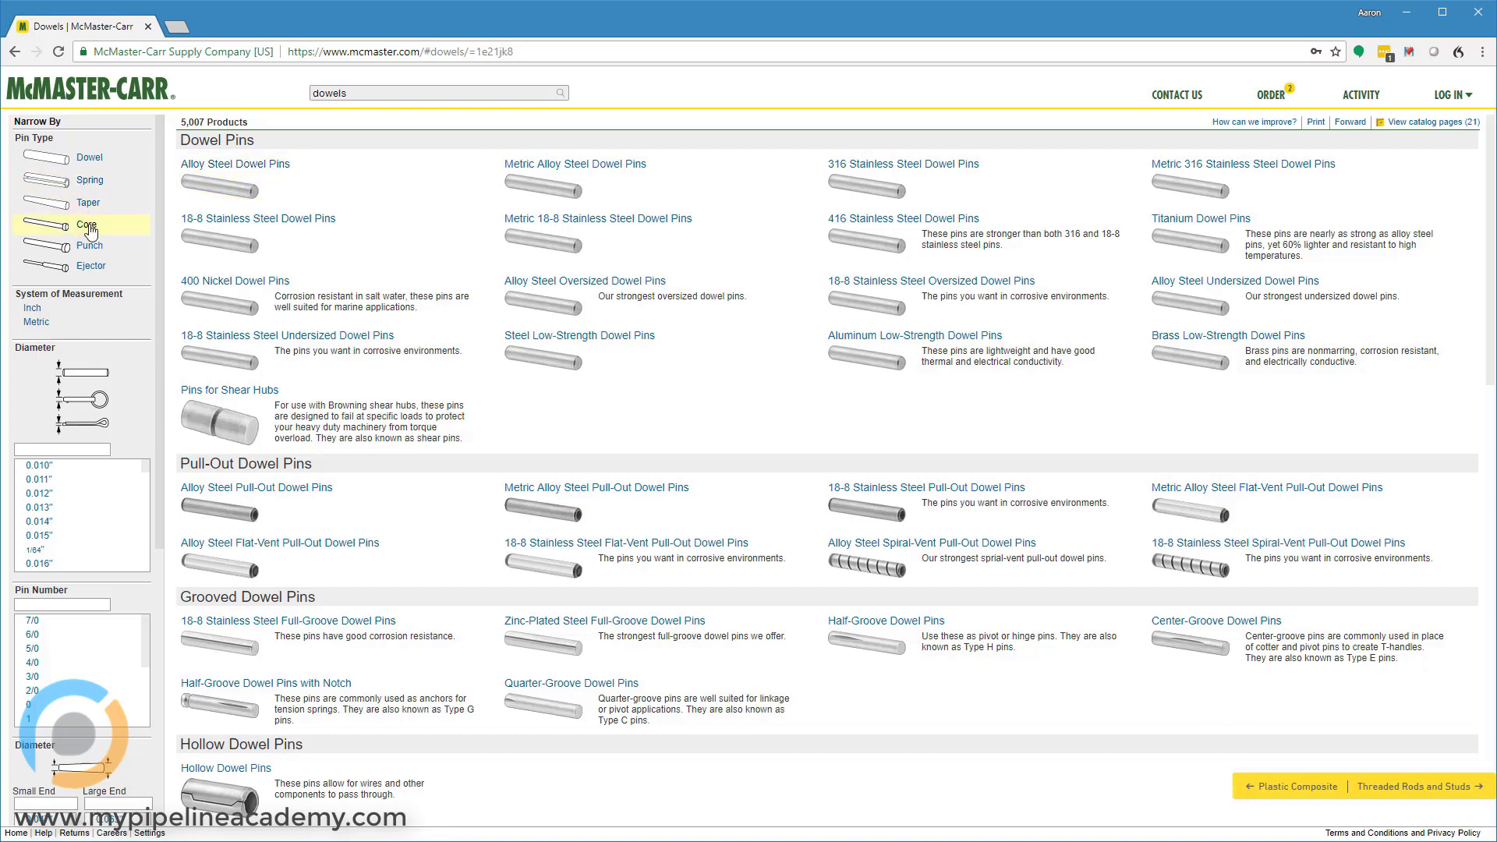
mouse_move(87, 202)
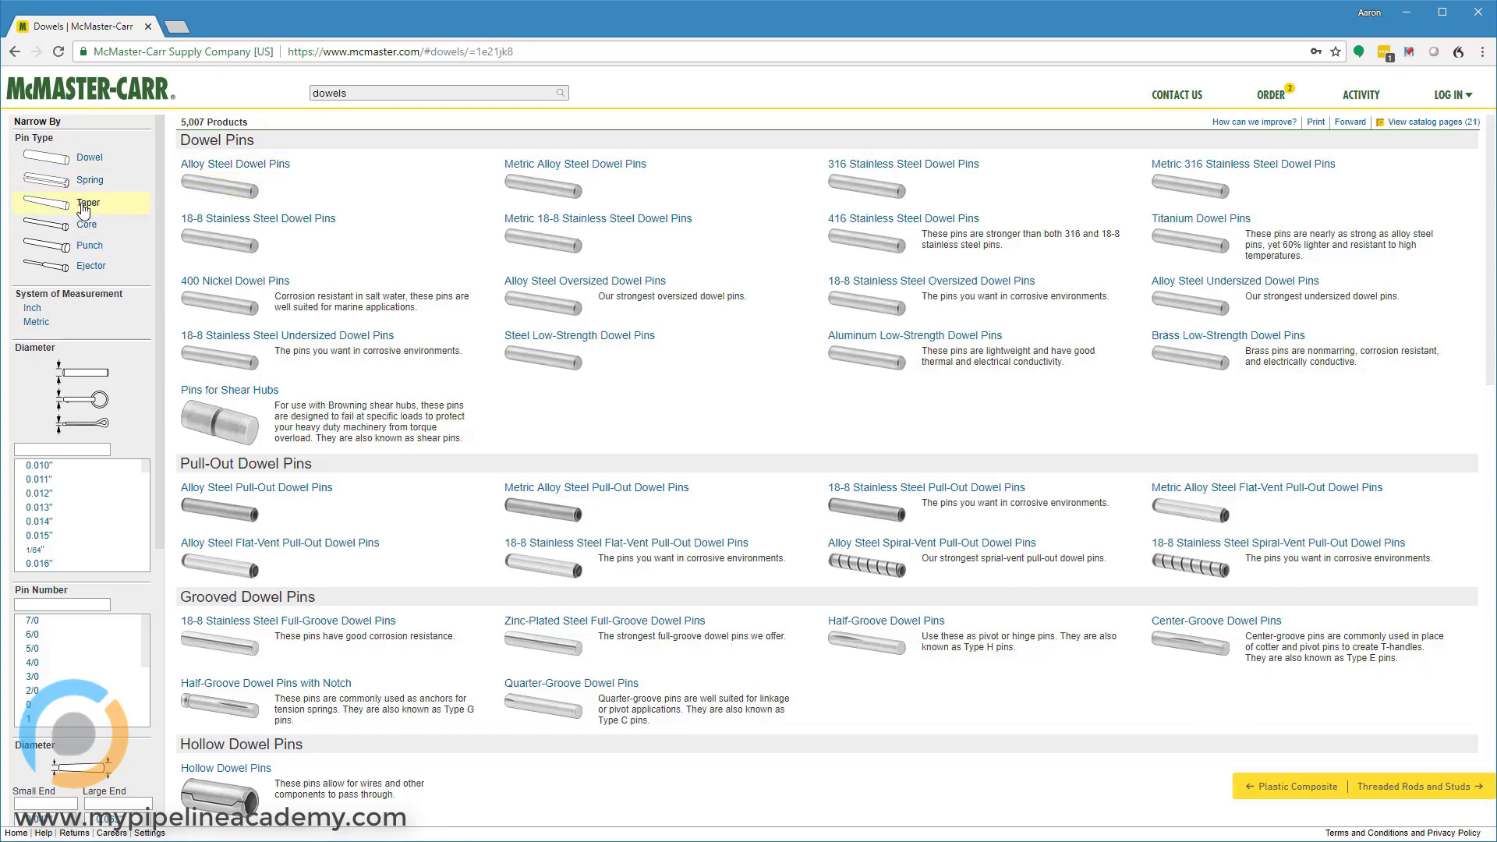
mouse_move(89, 244)
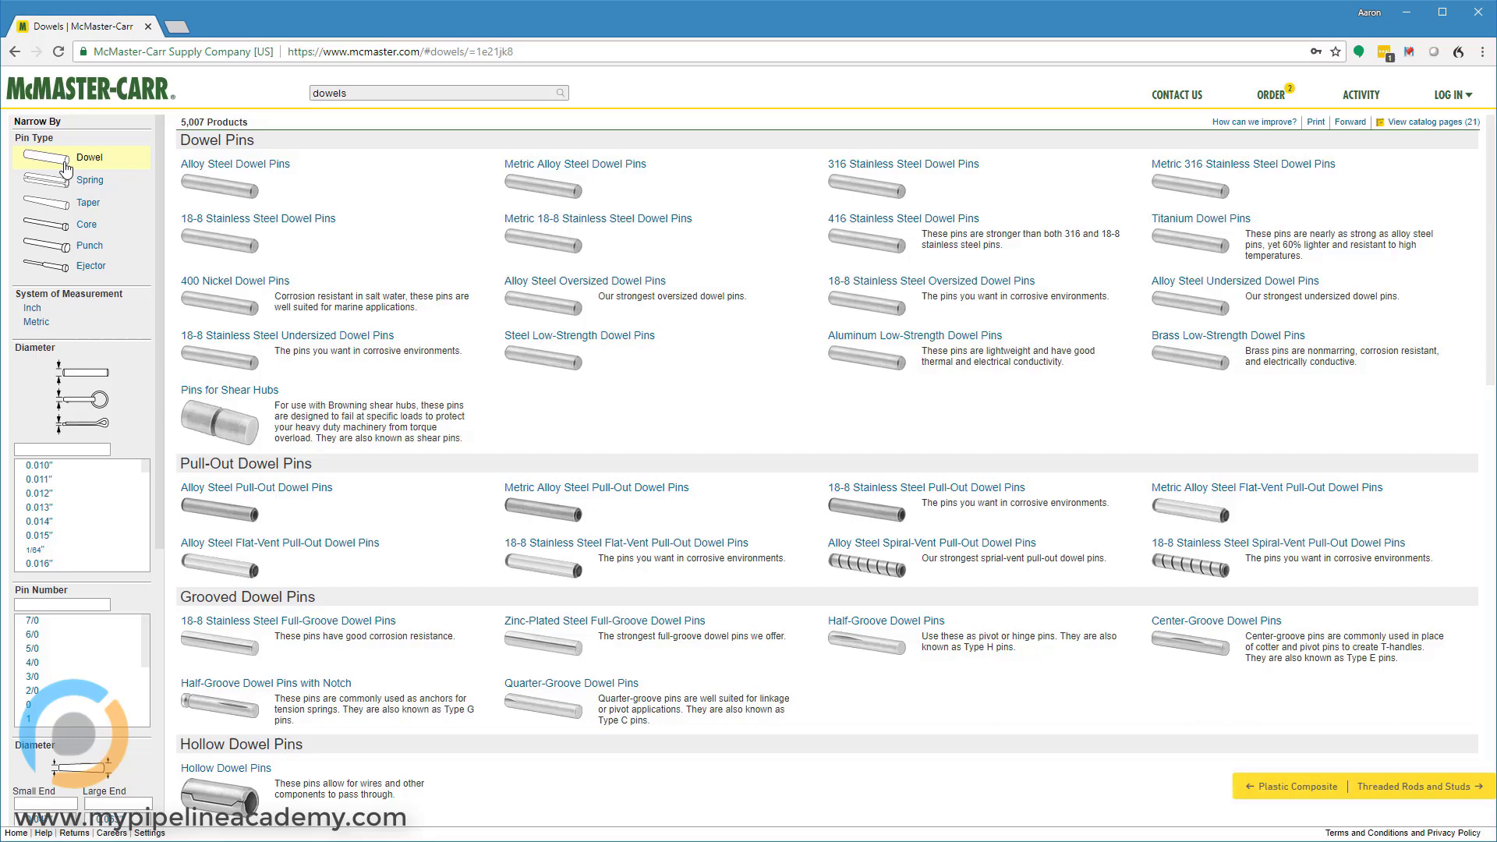
Narrow the pin listing to dowel-type pins
click(89, 156)
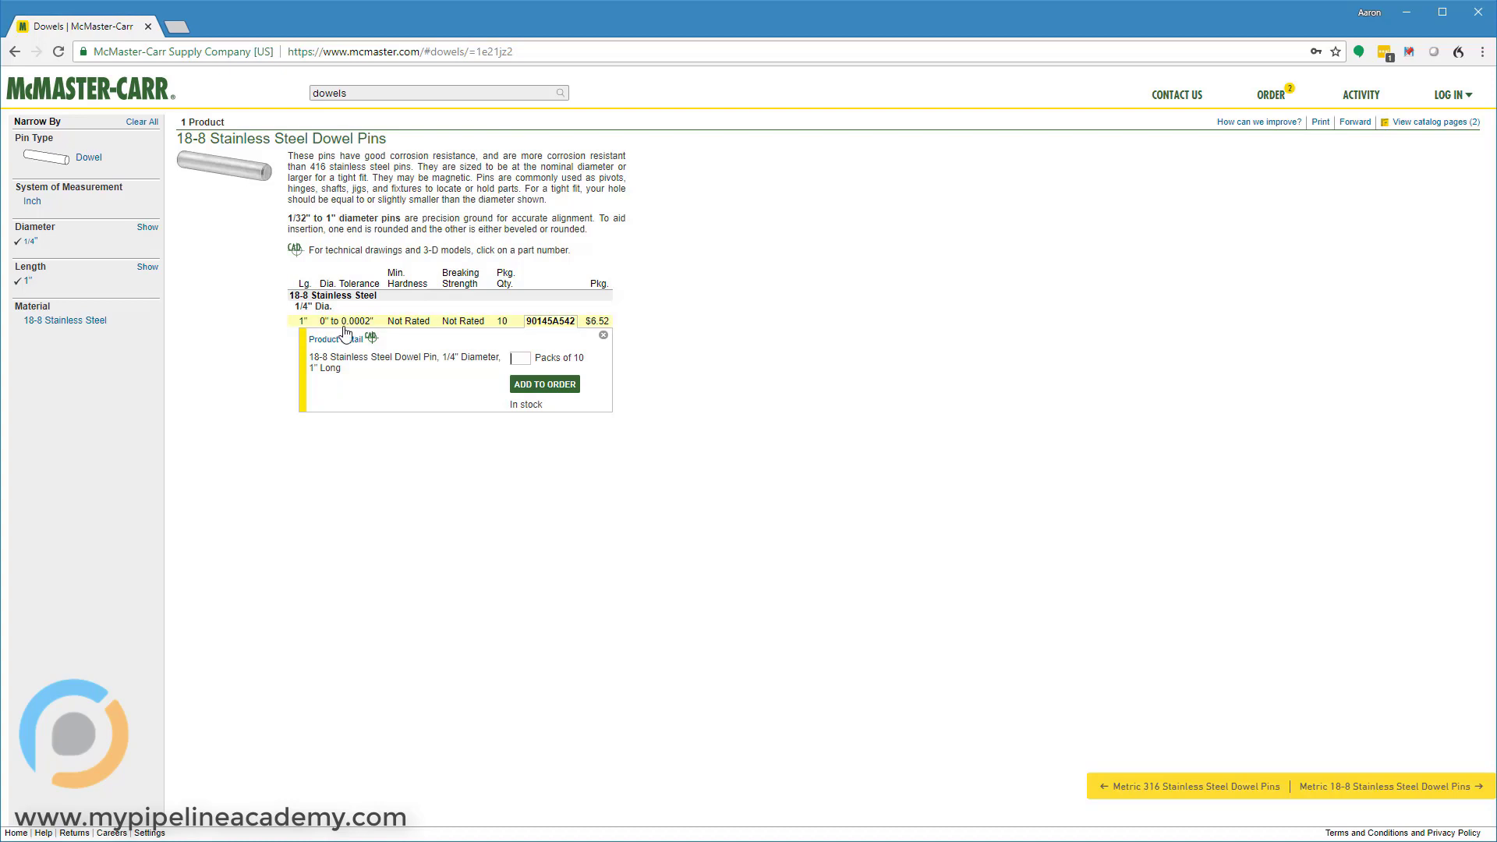
mouse_move(368, 336)
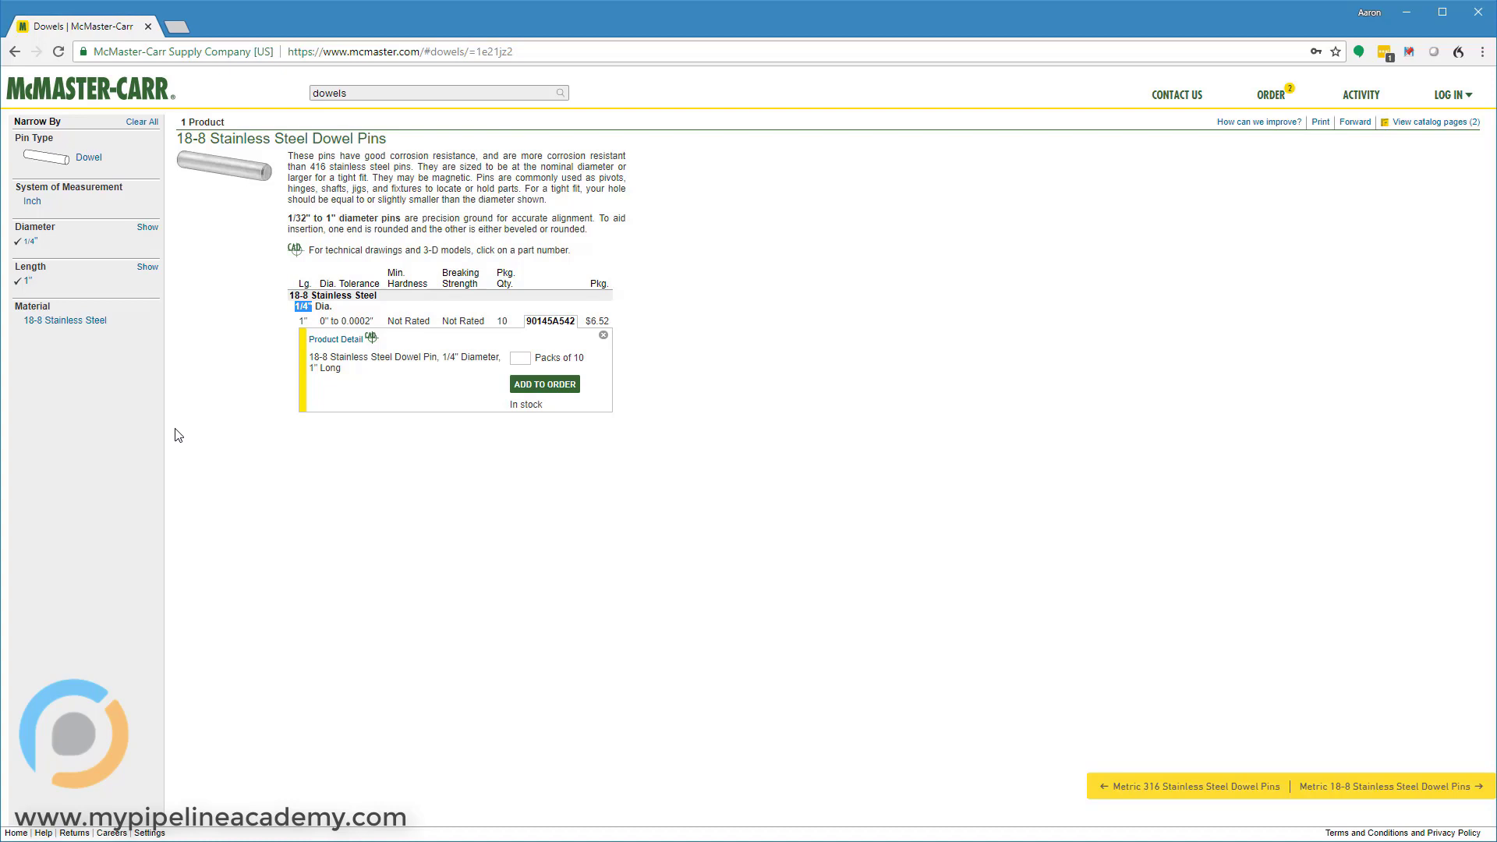
mouse_move(272, 333)
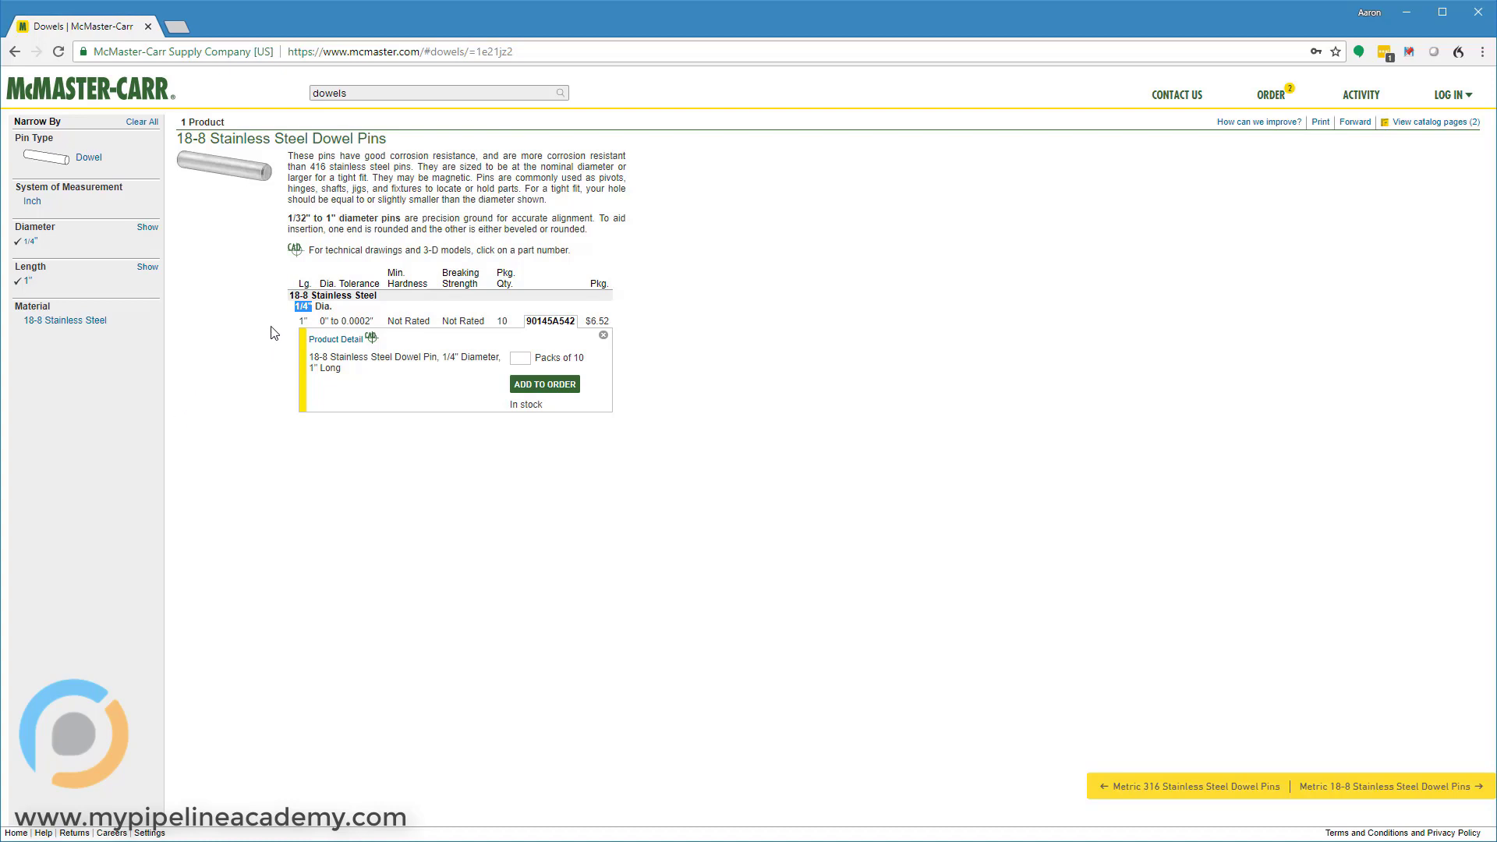
mouse_move(404, 462)
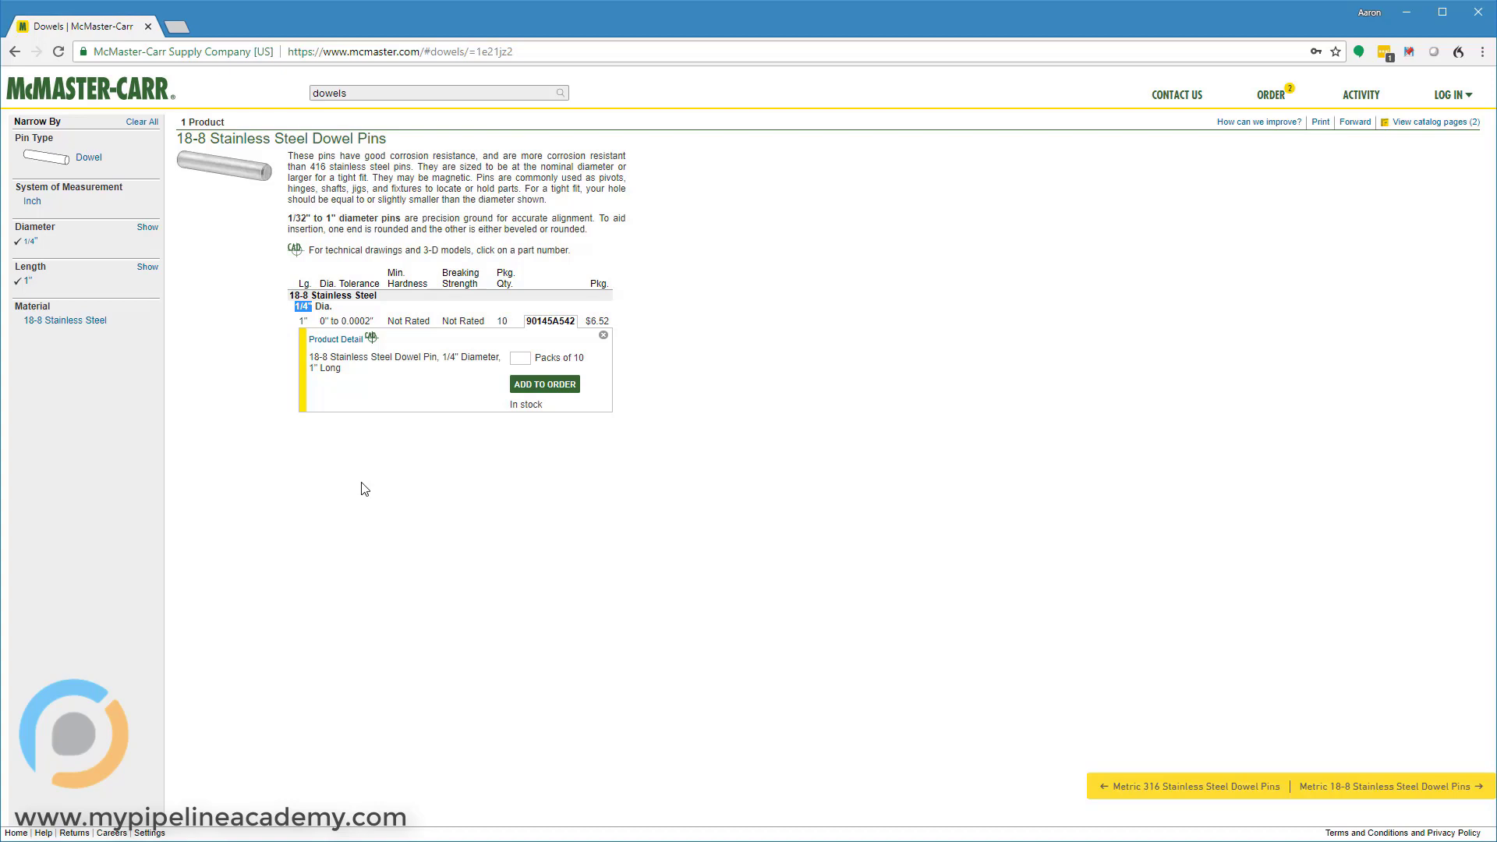
Open the product page for the 90145A542 1/4" x 1" stainless dowel pin with its drawing
click(550, 319)
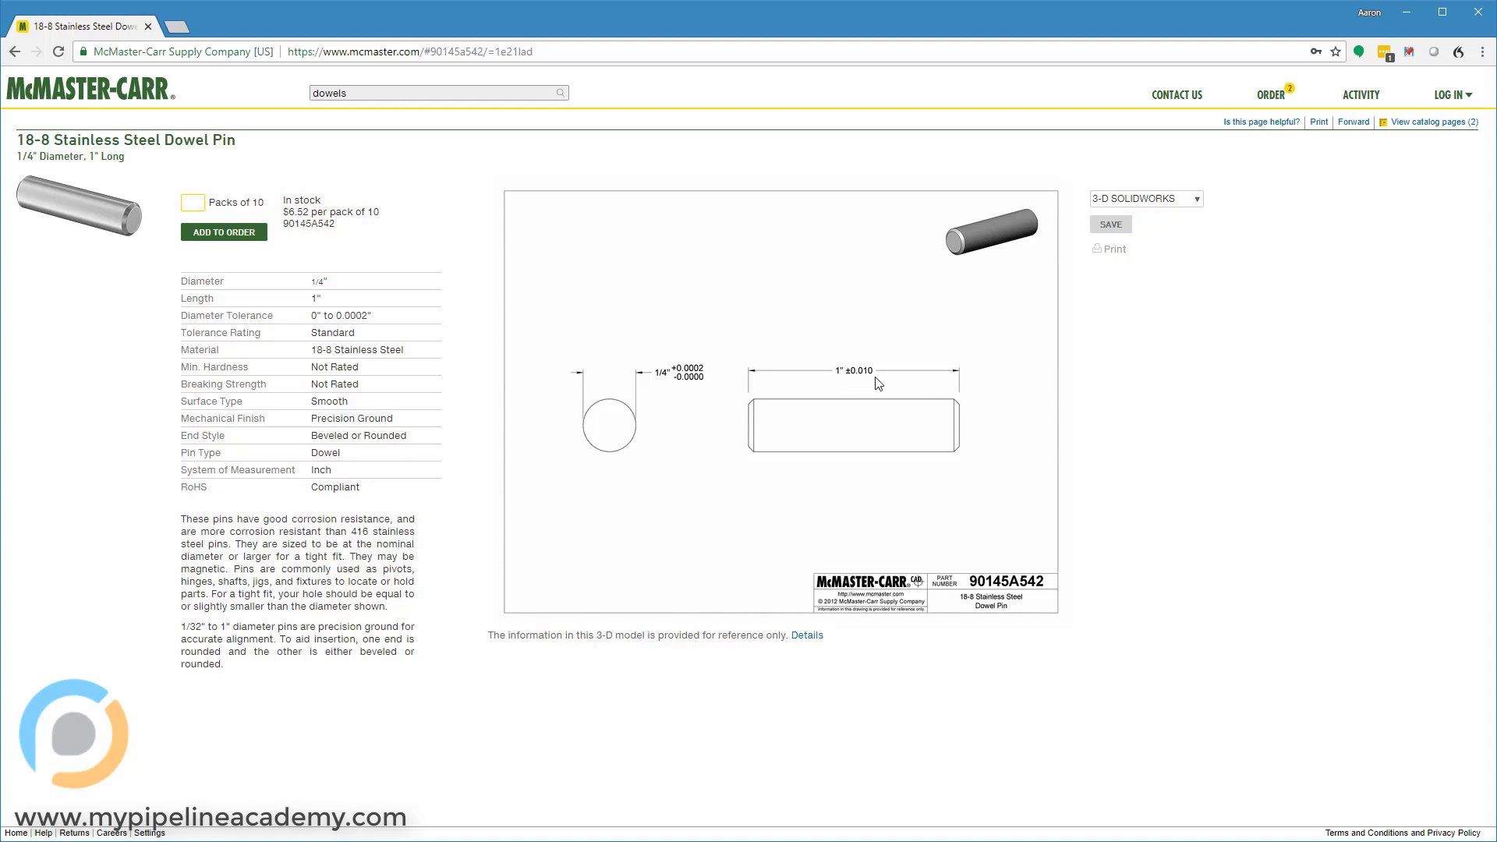
click(192, 201)
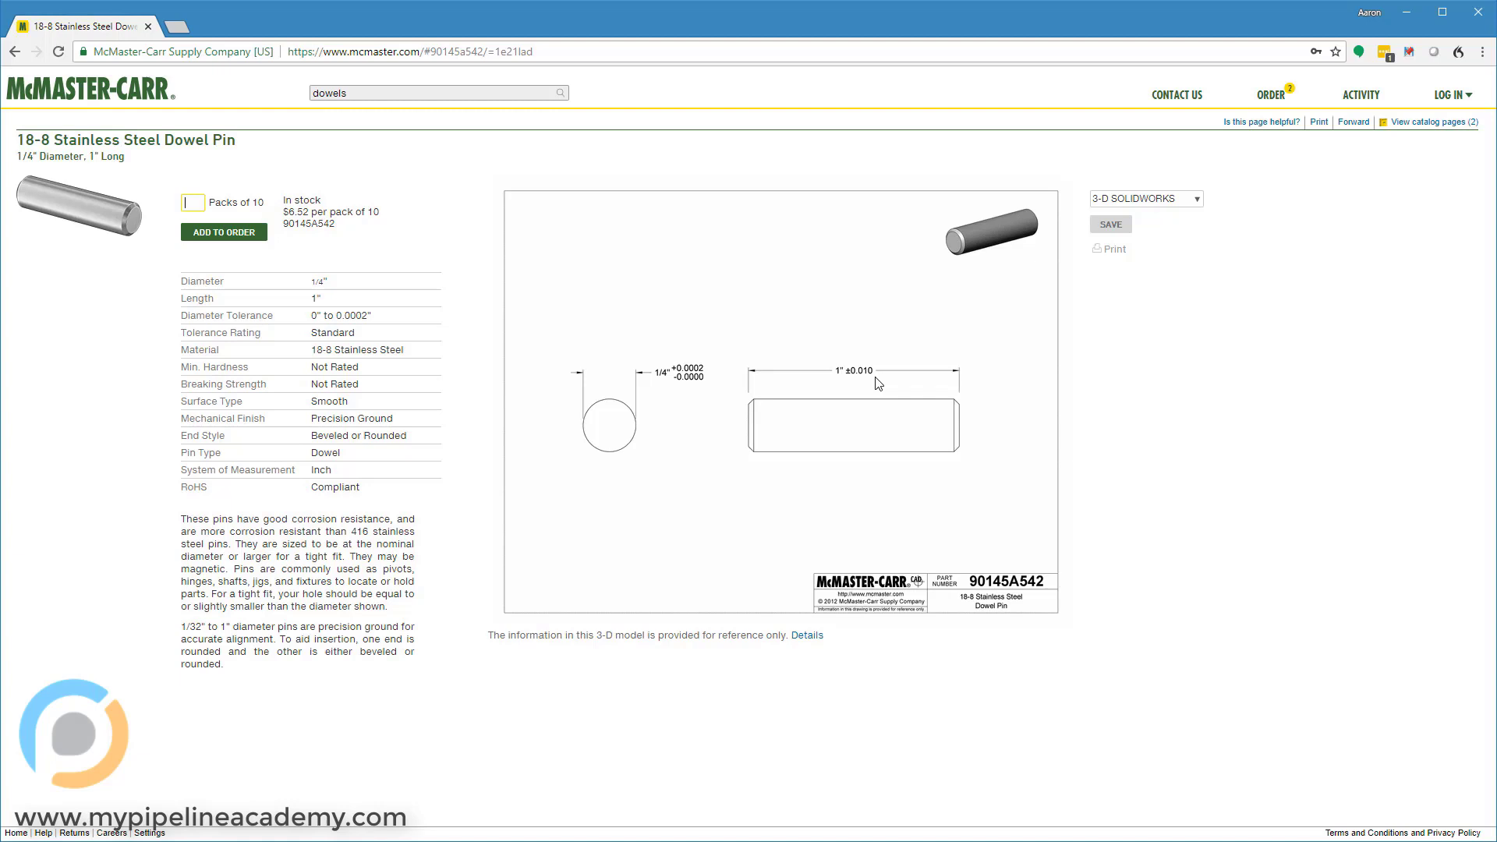
mouse_move(856, 380)
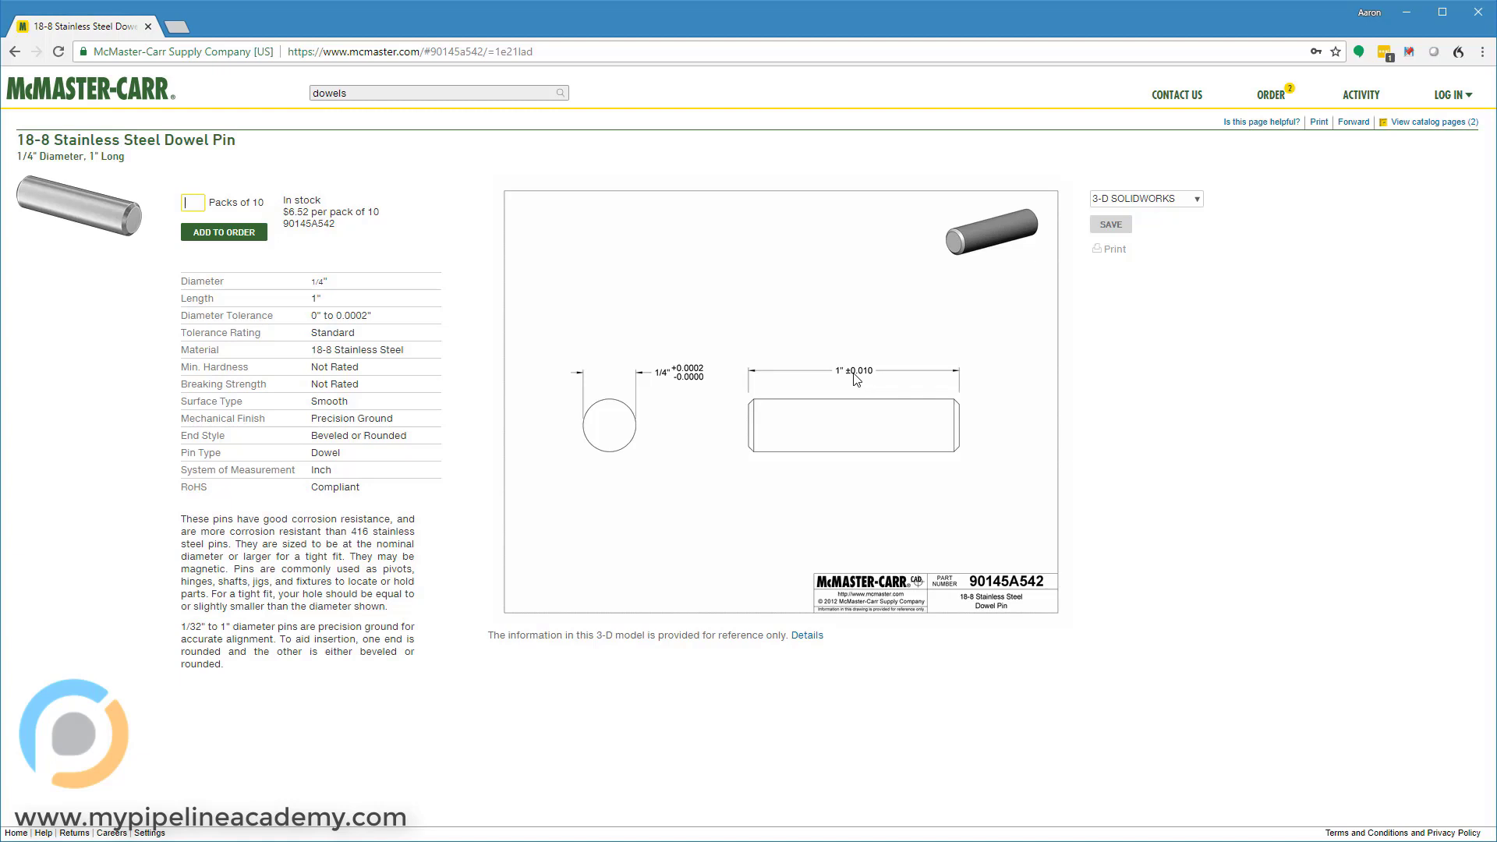
mouse_move(661, 390)
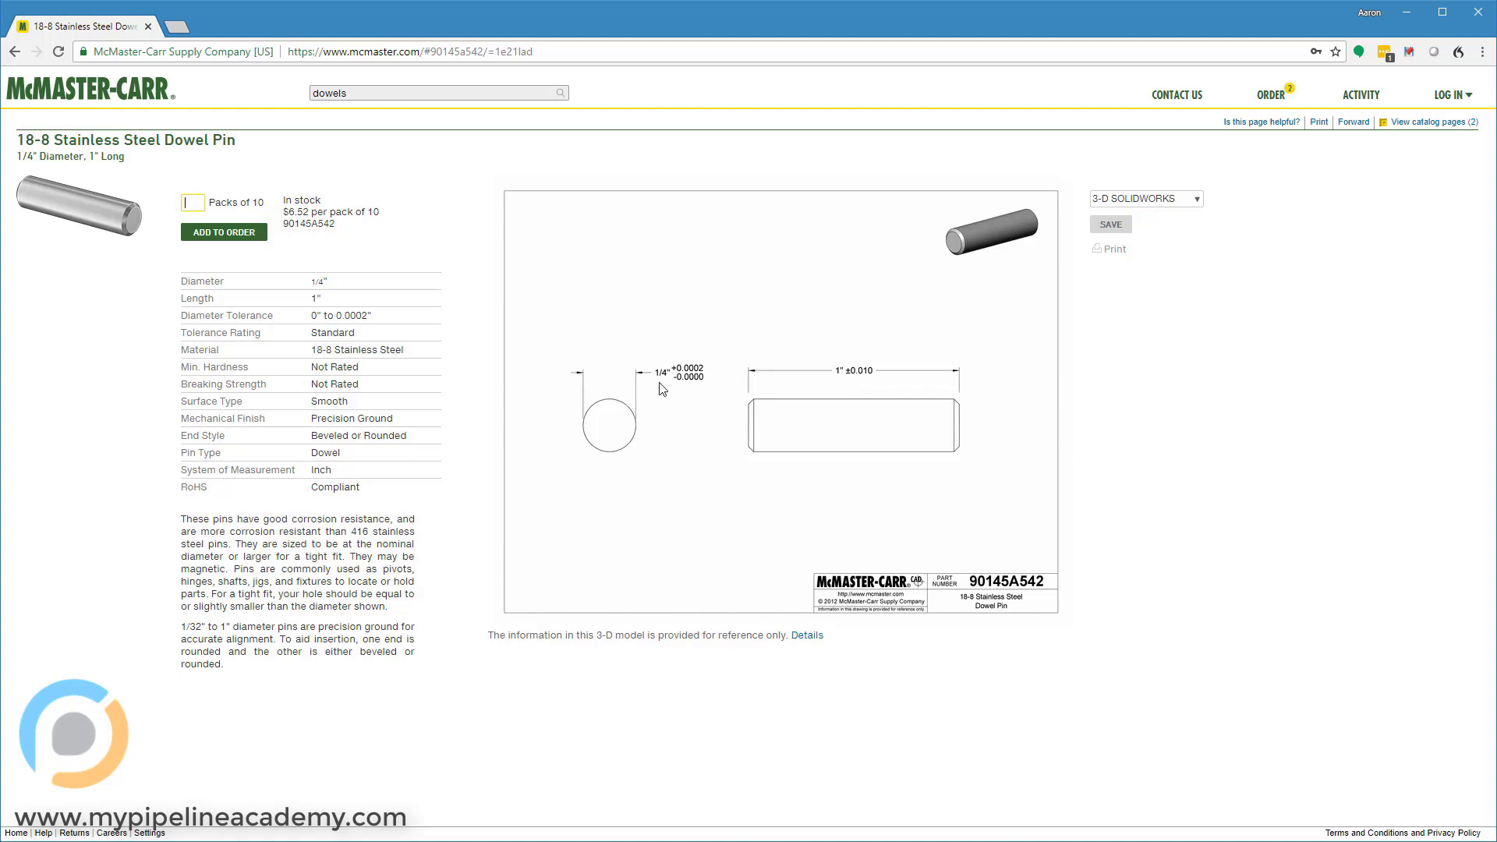
mouse_move(669, 440)
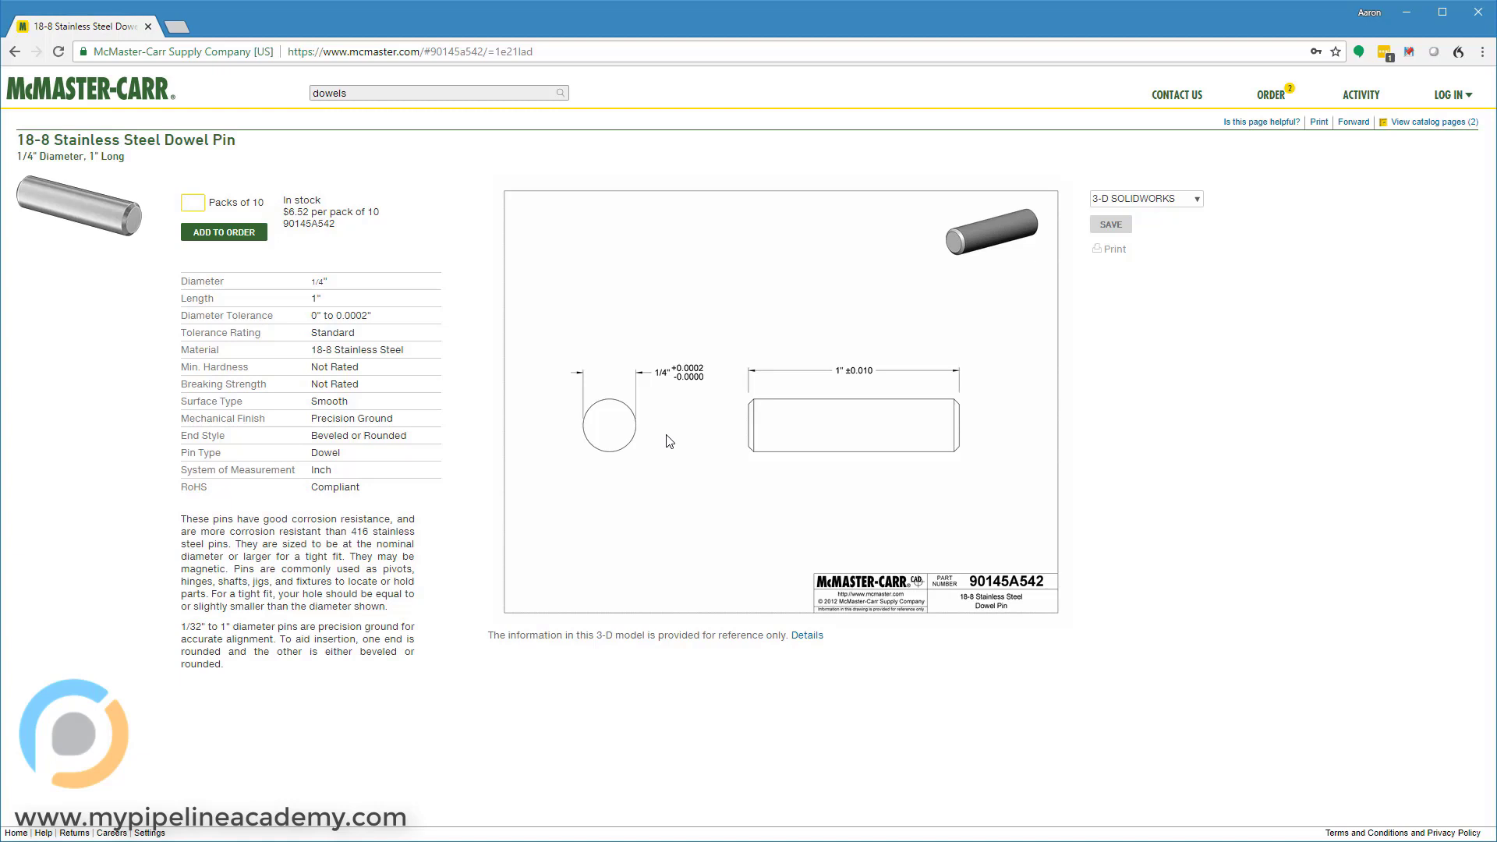
click(192, 201)
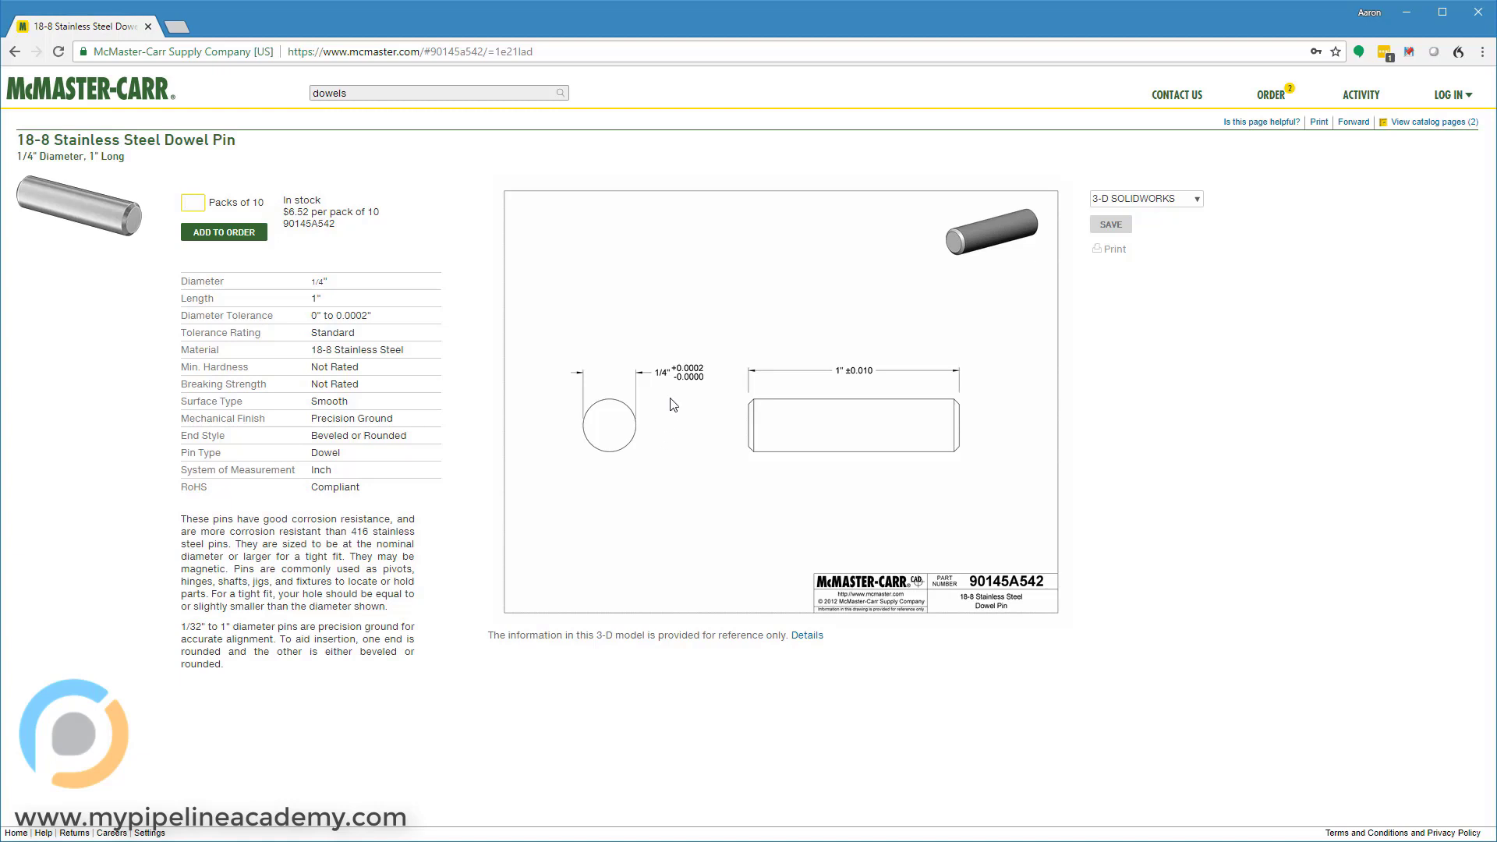
mouse_move(705, 371)
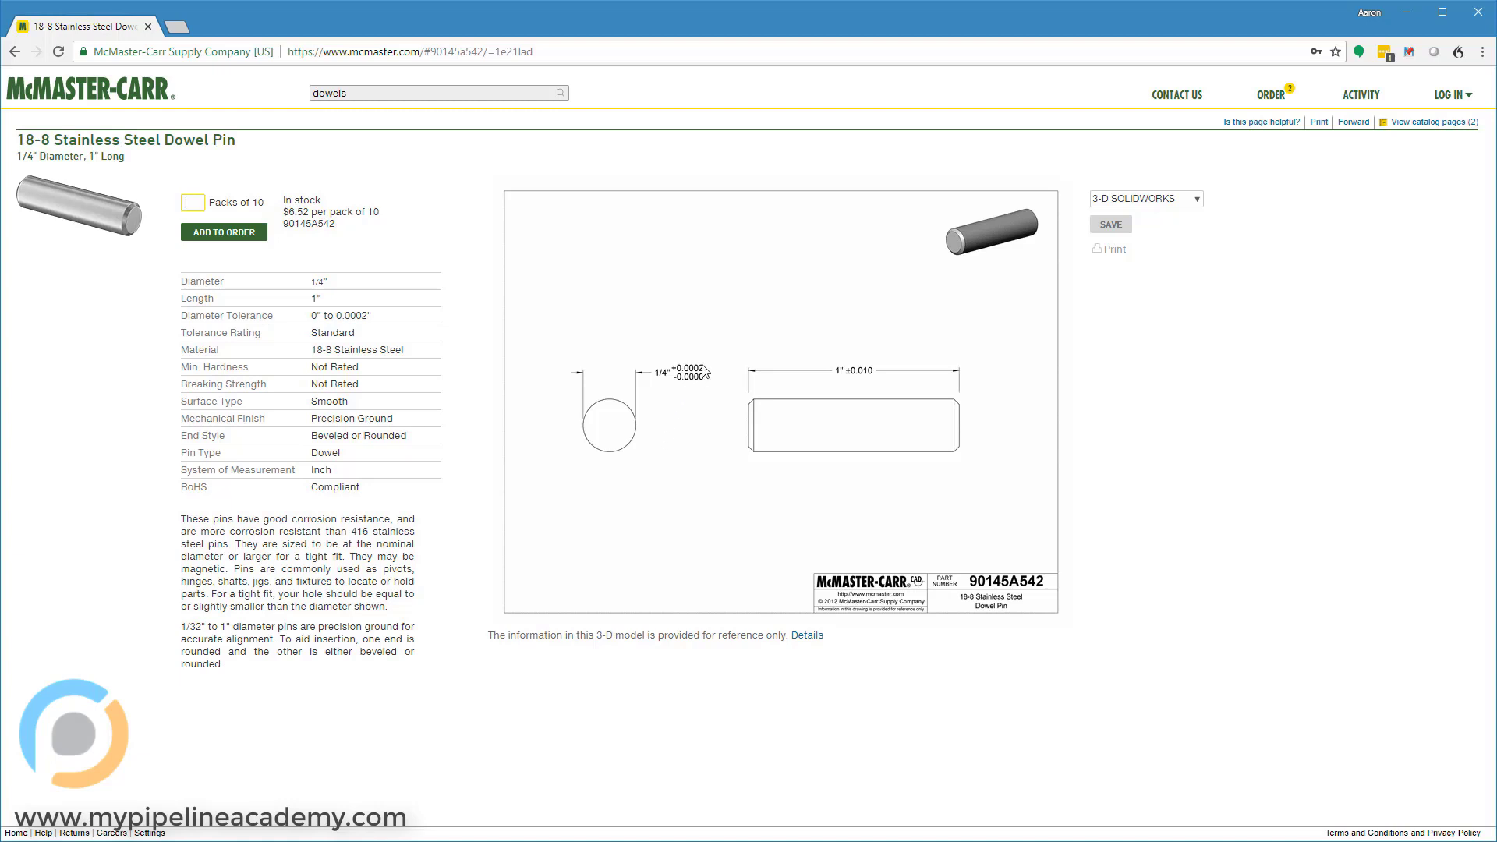
mouse_move(716, 382)
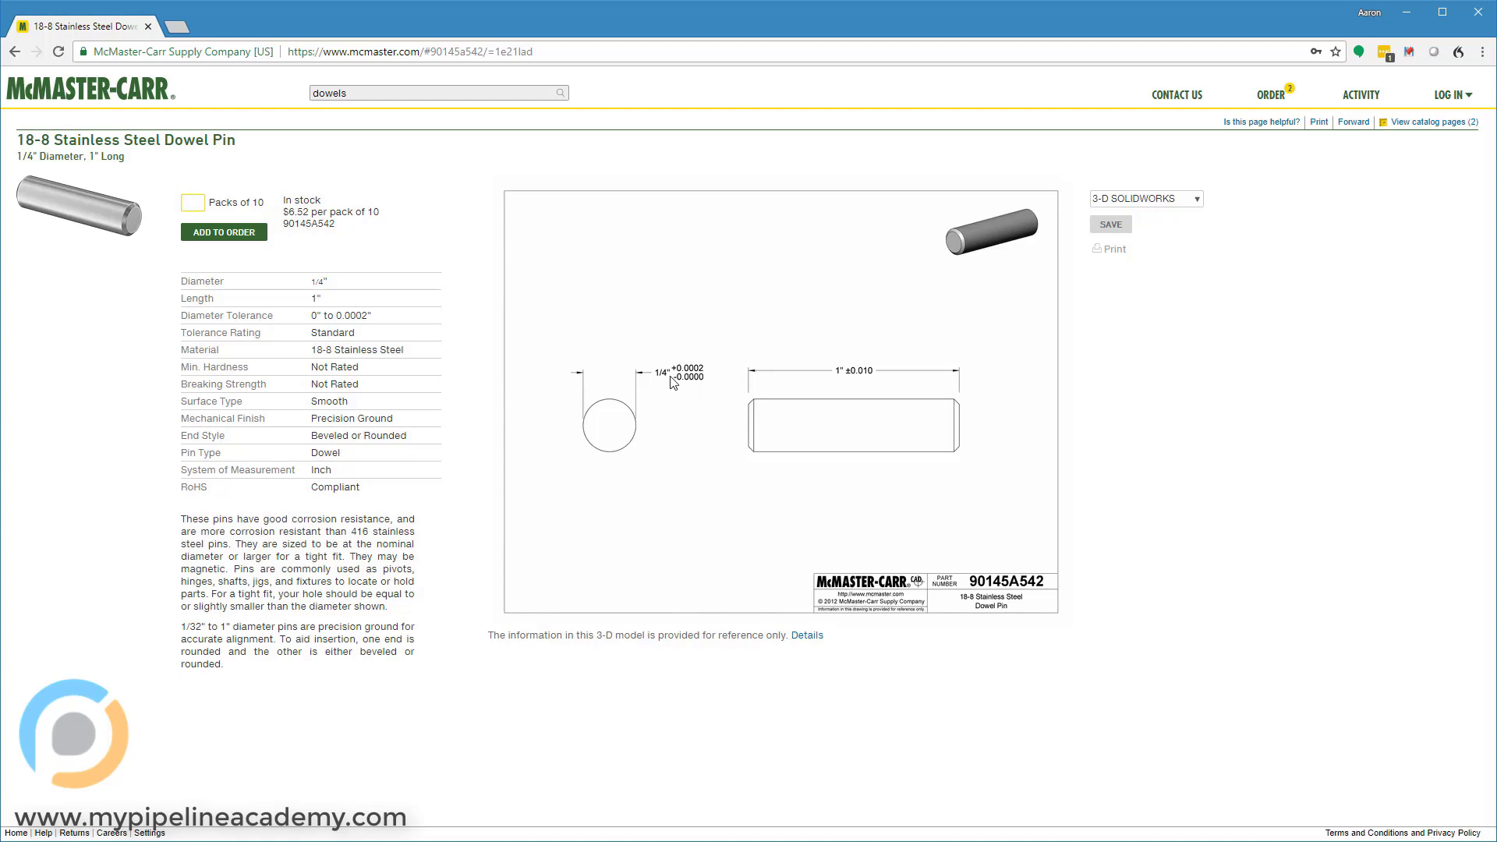
mouse_move(692, 415)
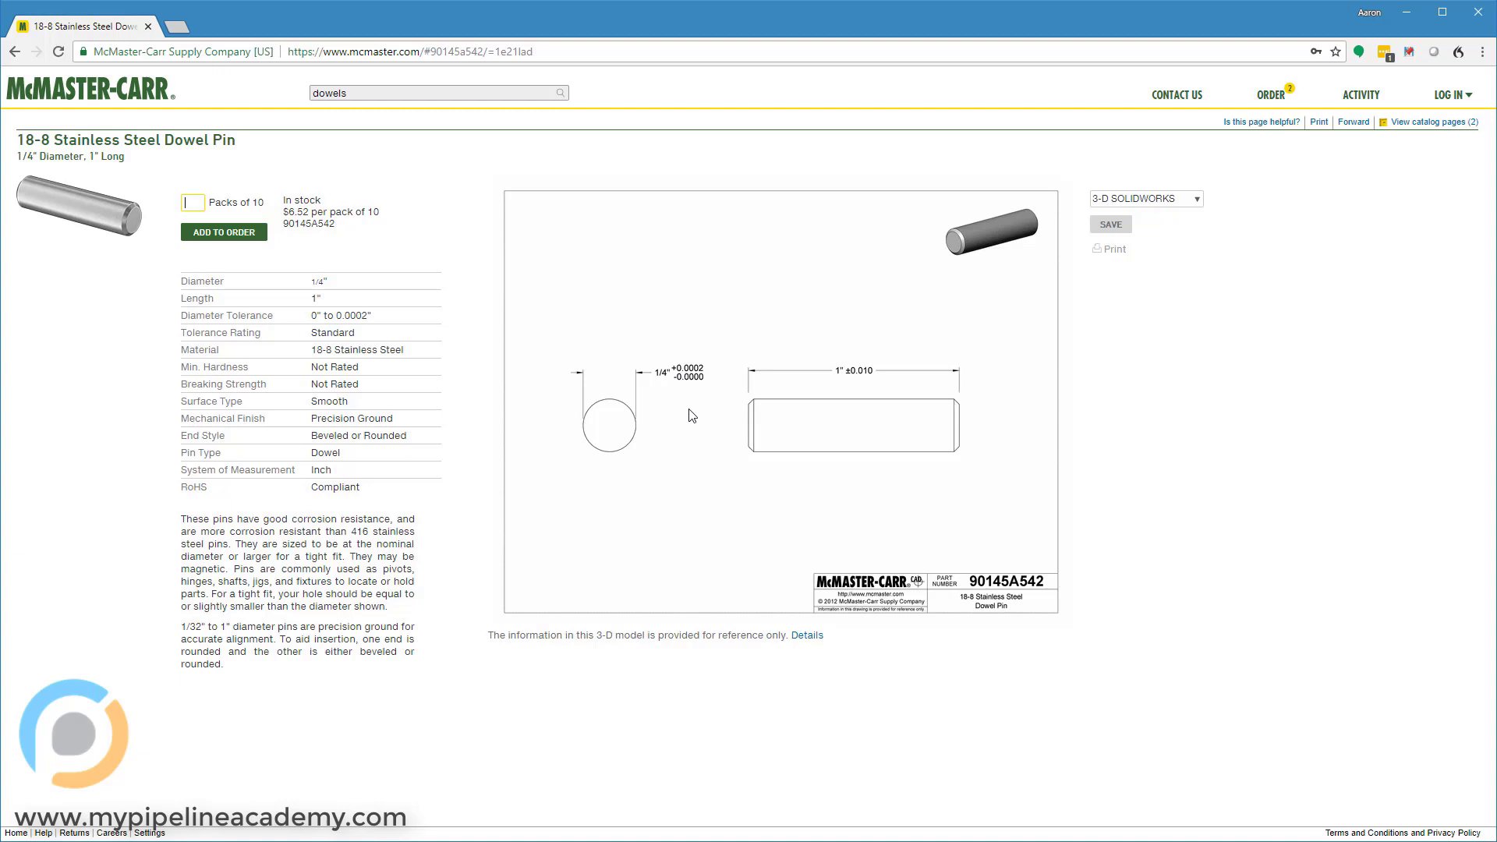
mouse_move(666, 429)
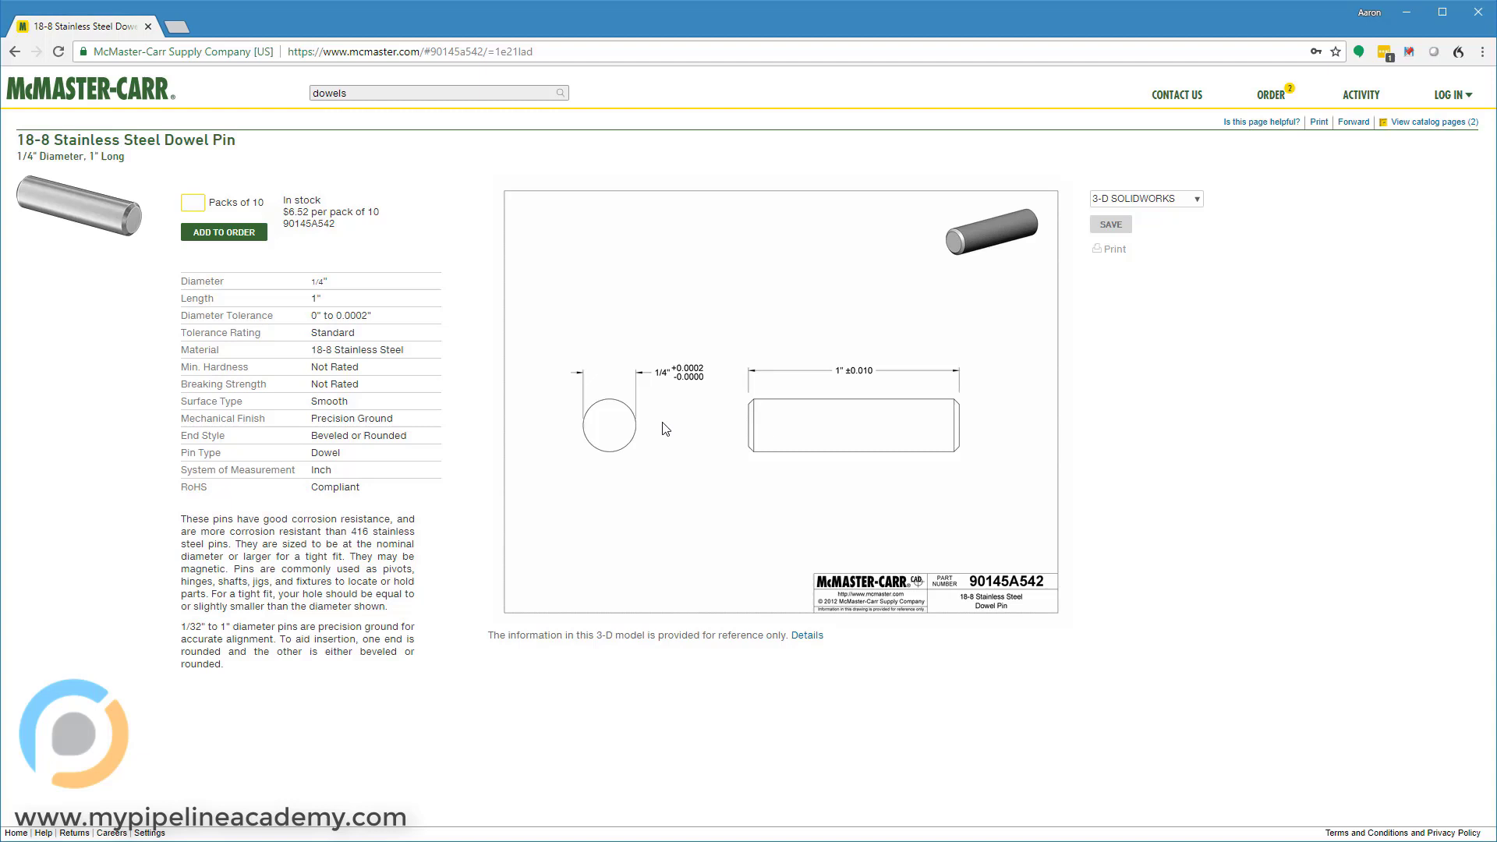
click(191, 201)
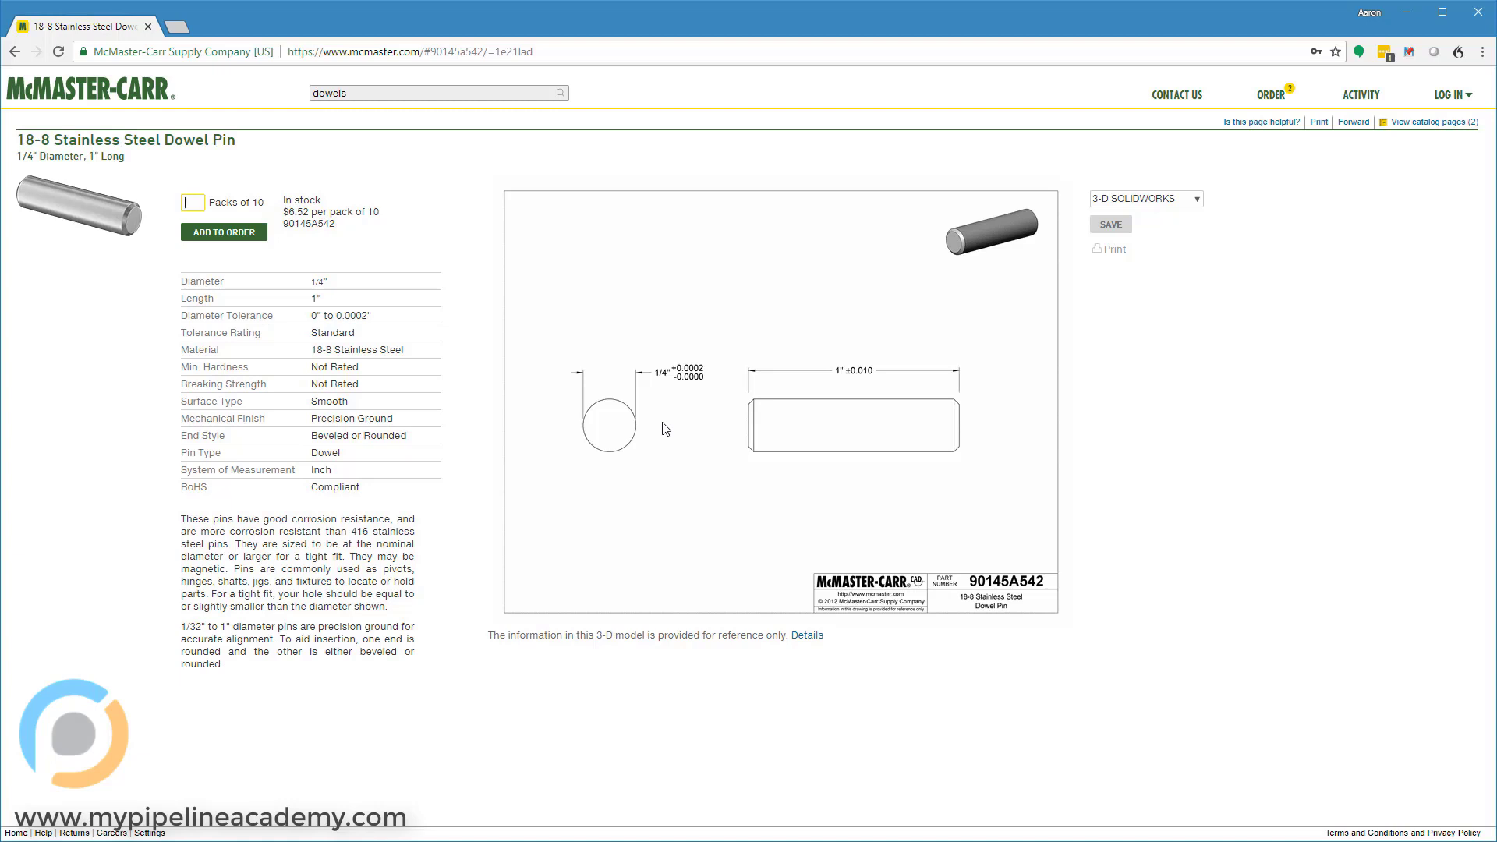
mouse_move(883, 307)
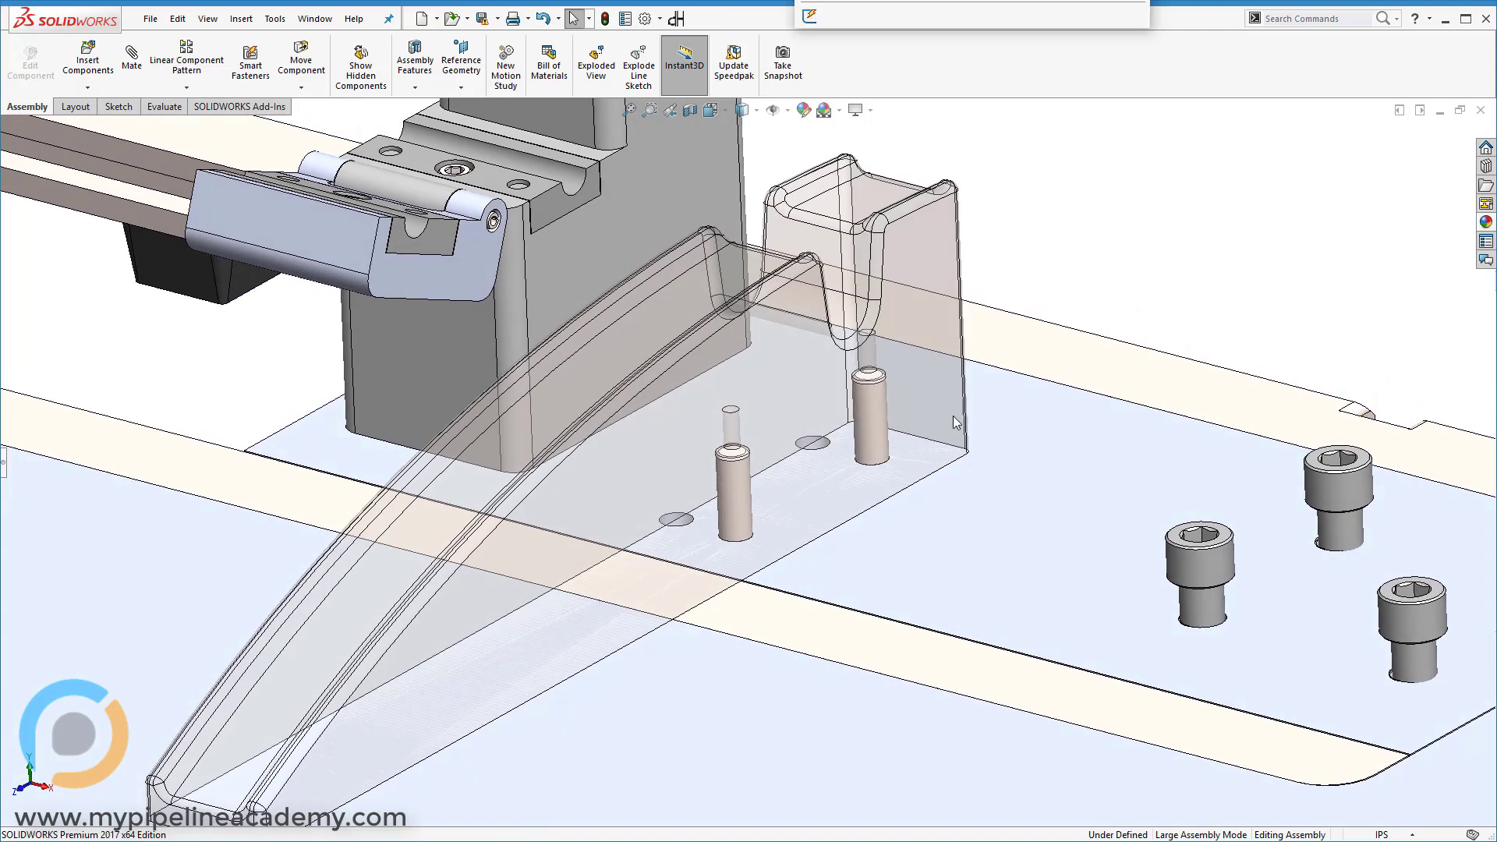
click(868, 410)
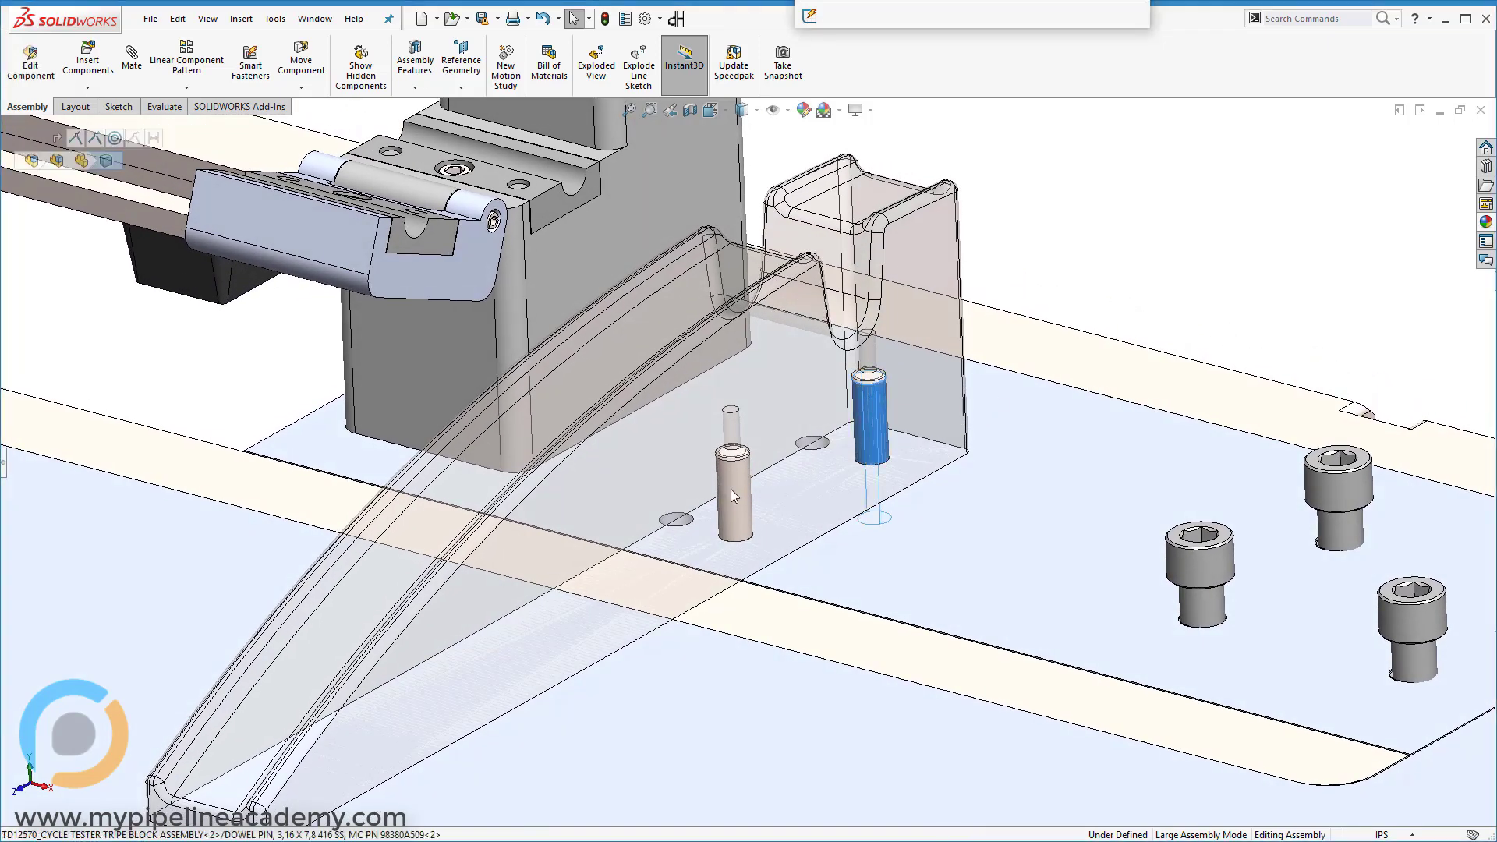
click(730, 467)
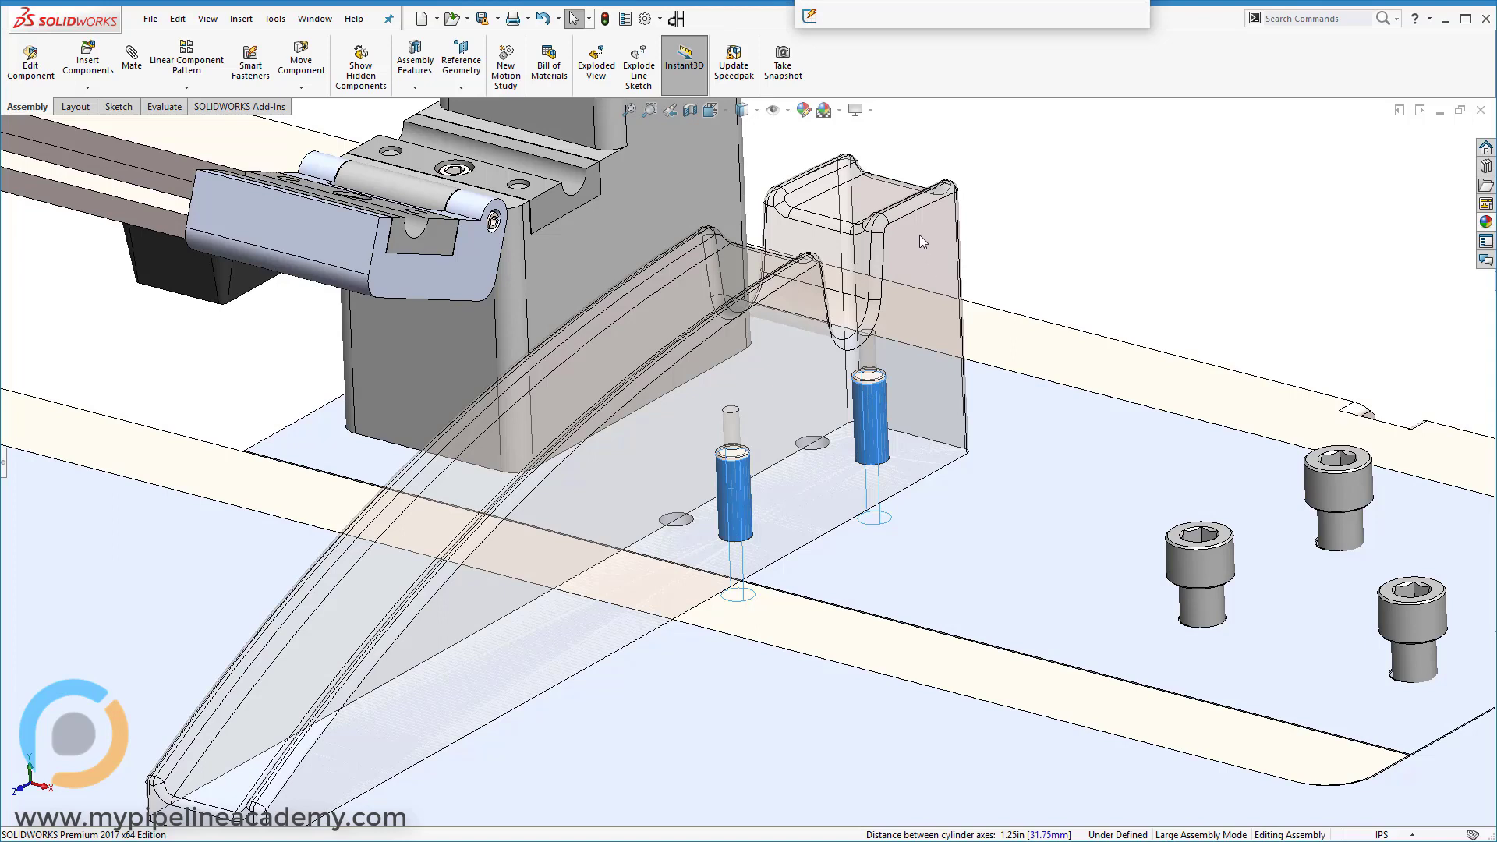
mouse_move(1057, 190)
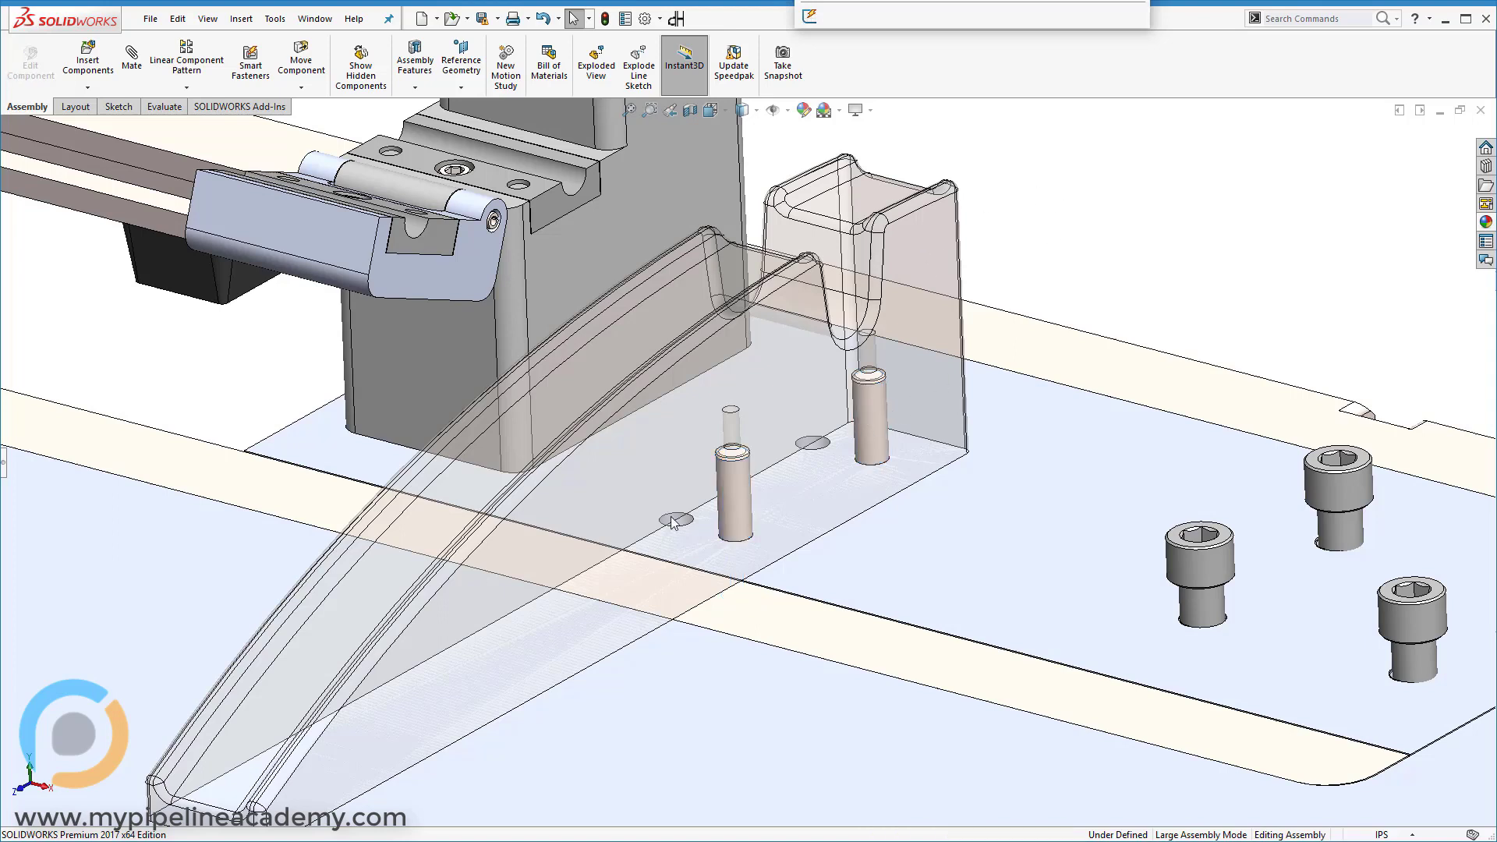
mouse_move(940, 240)
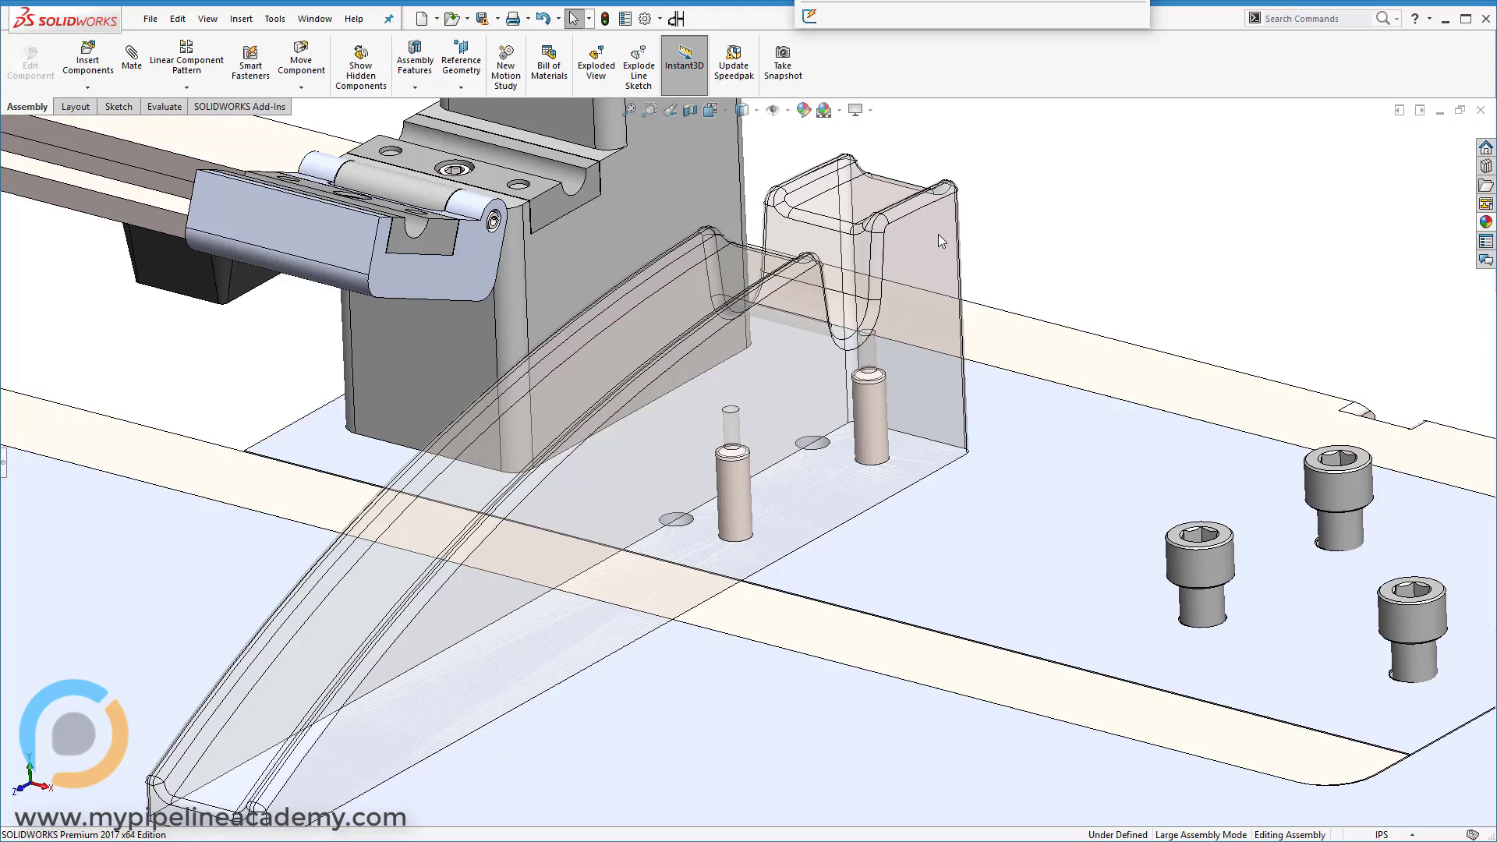
mouse_move(1005, 215)
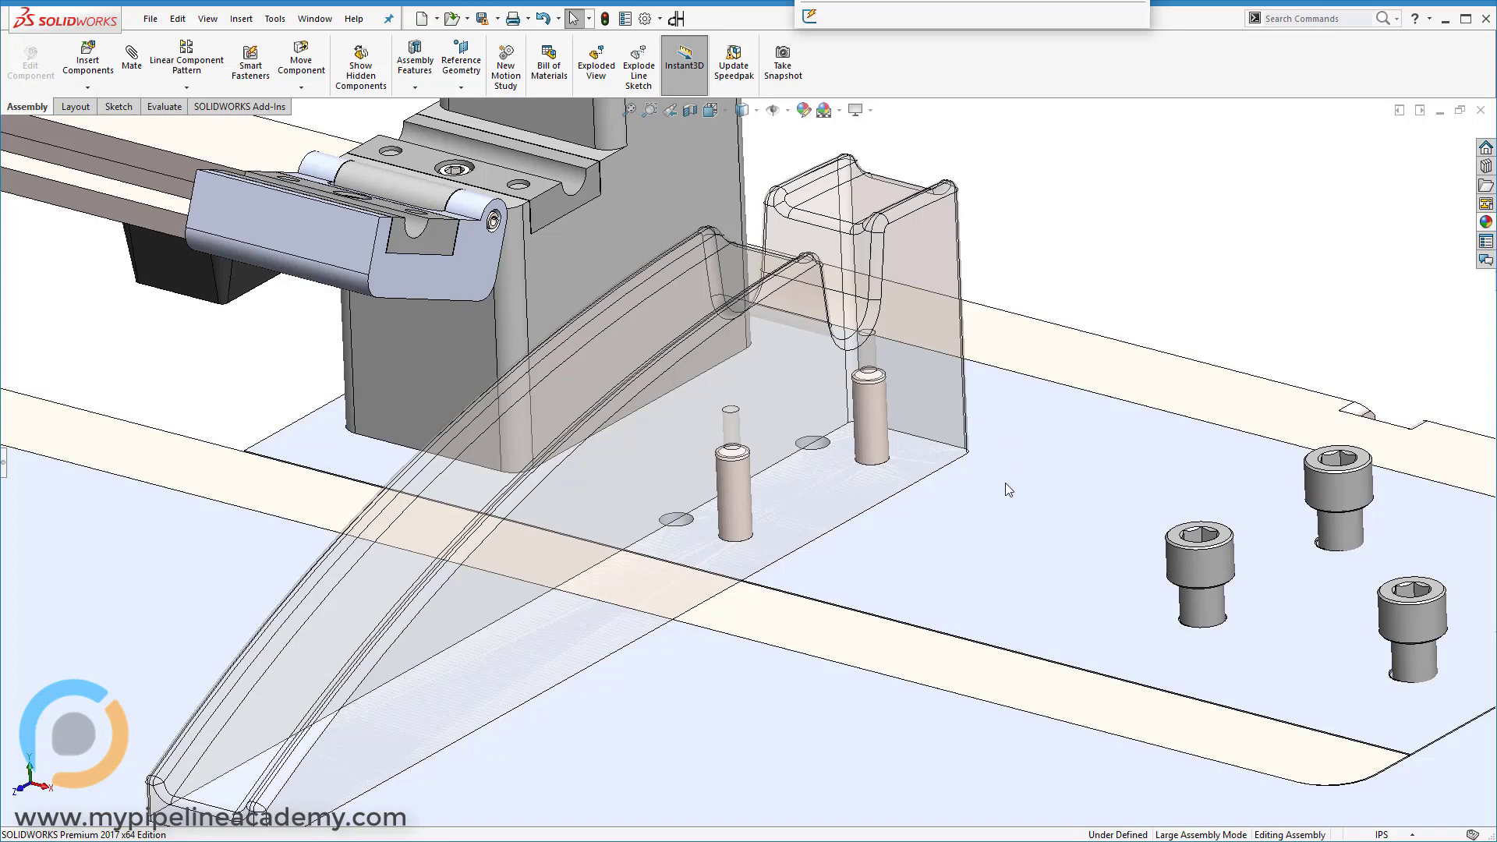
click(958, 590)
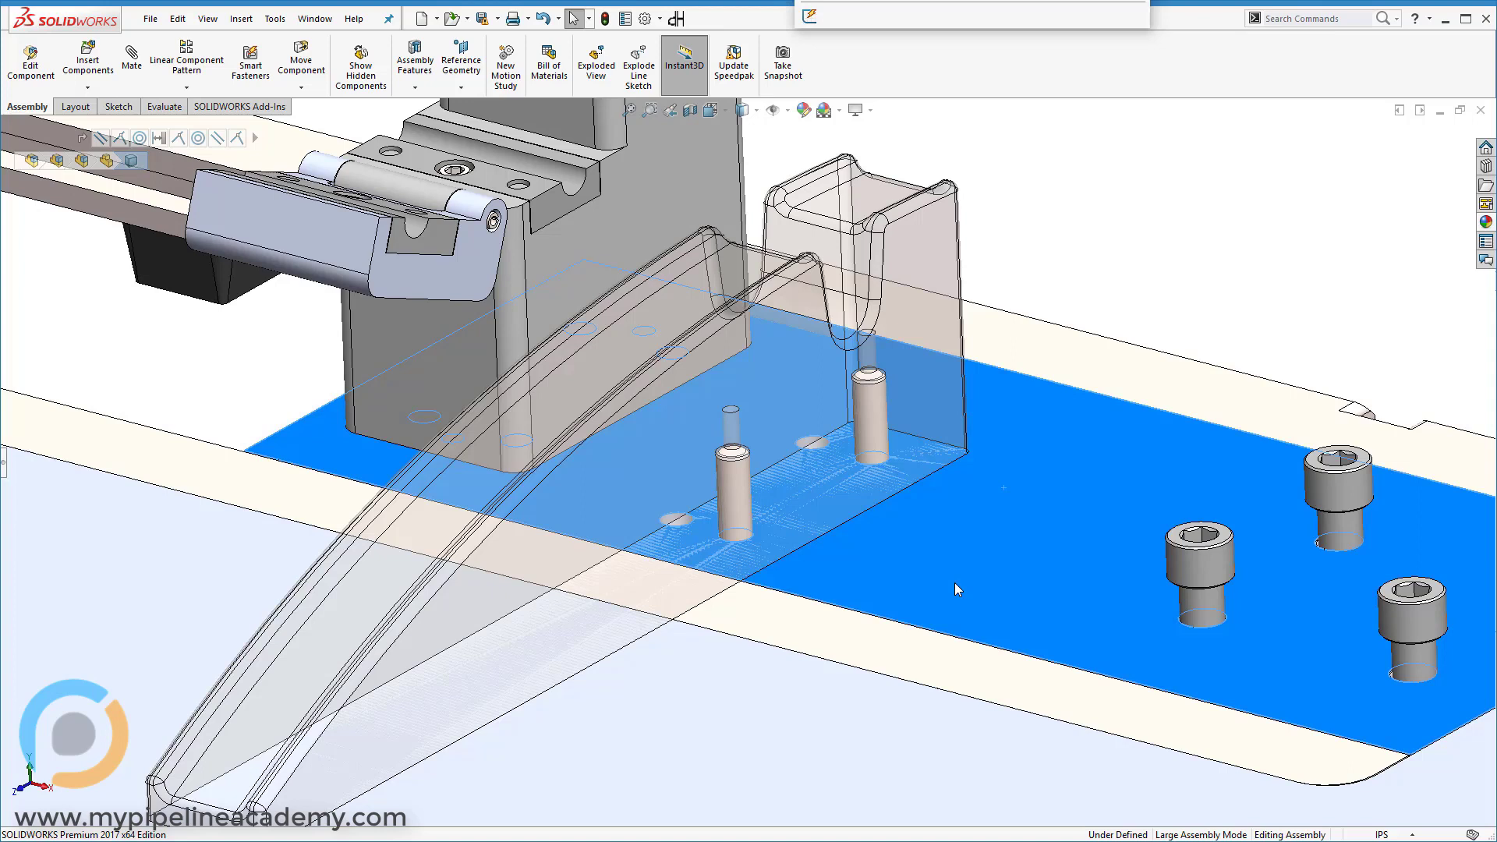
mouse_move(957, 546)
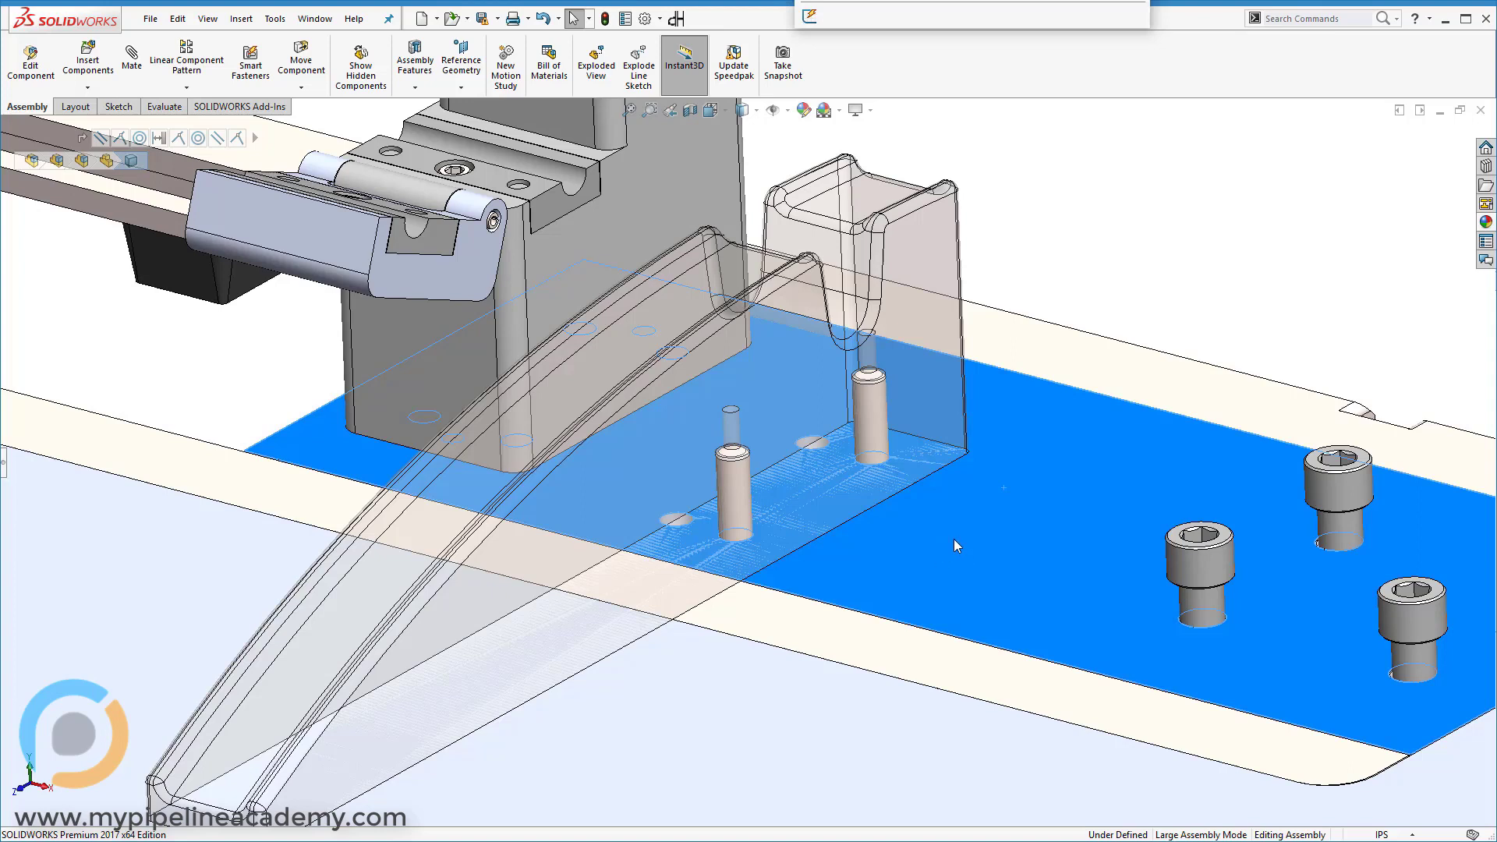
mouse_move(725, 497)
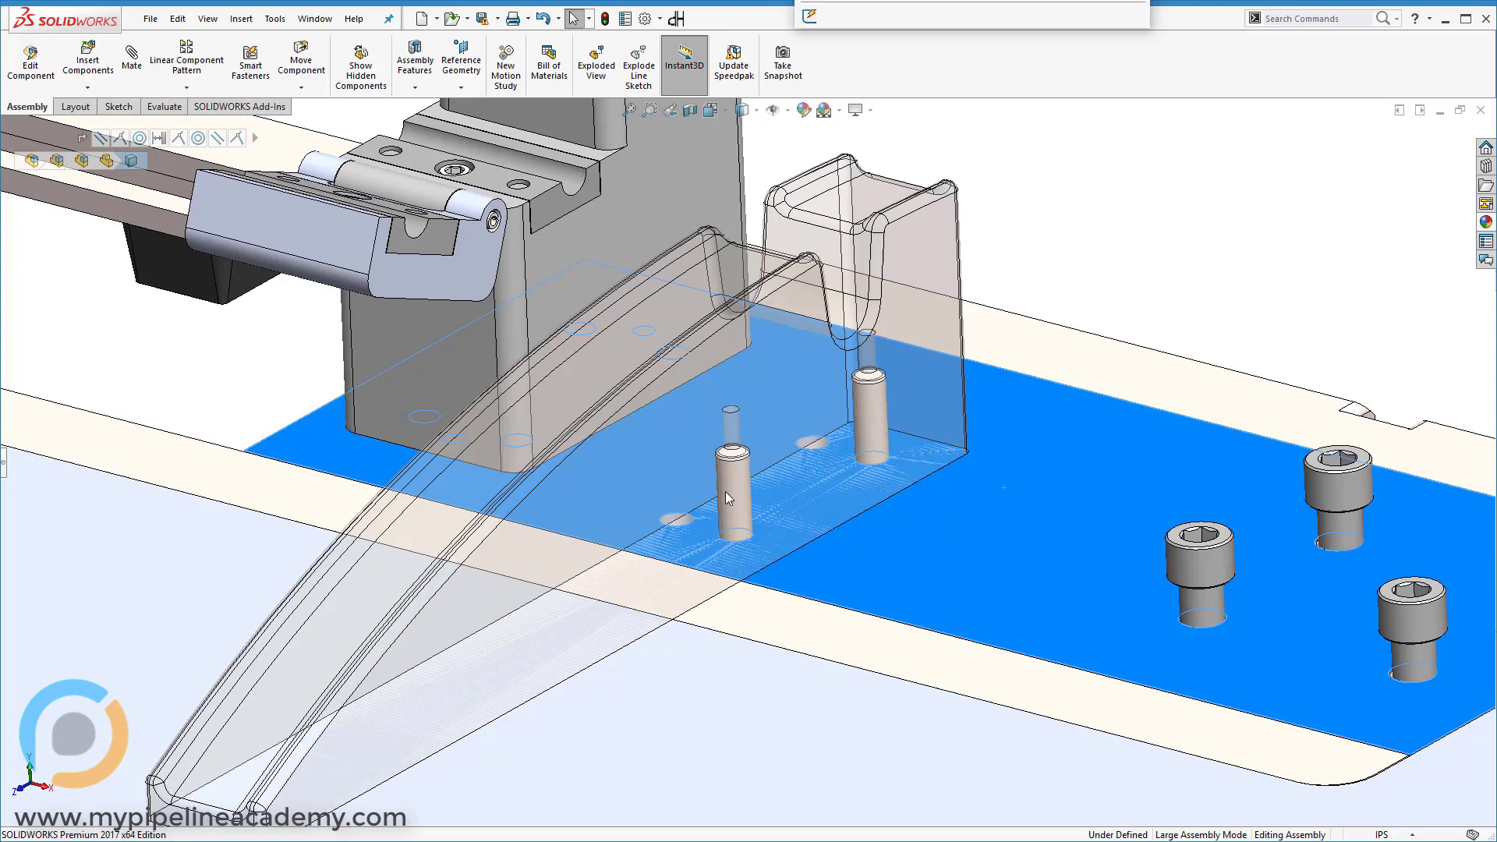
mouse_move(1079, 225)
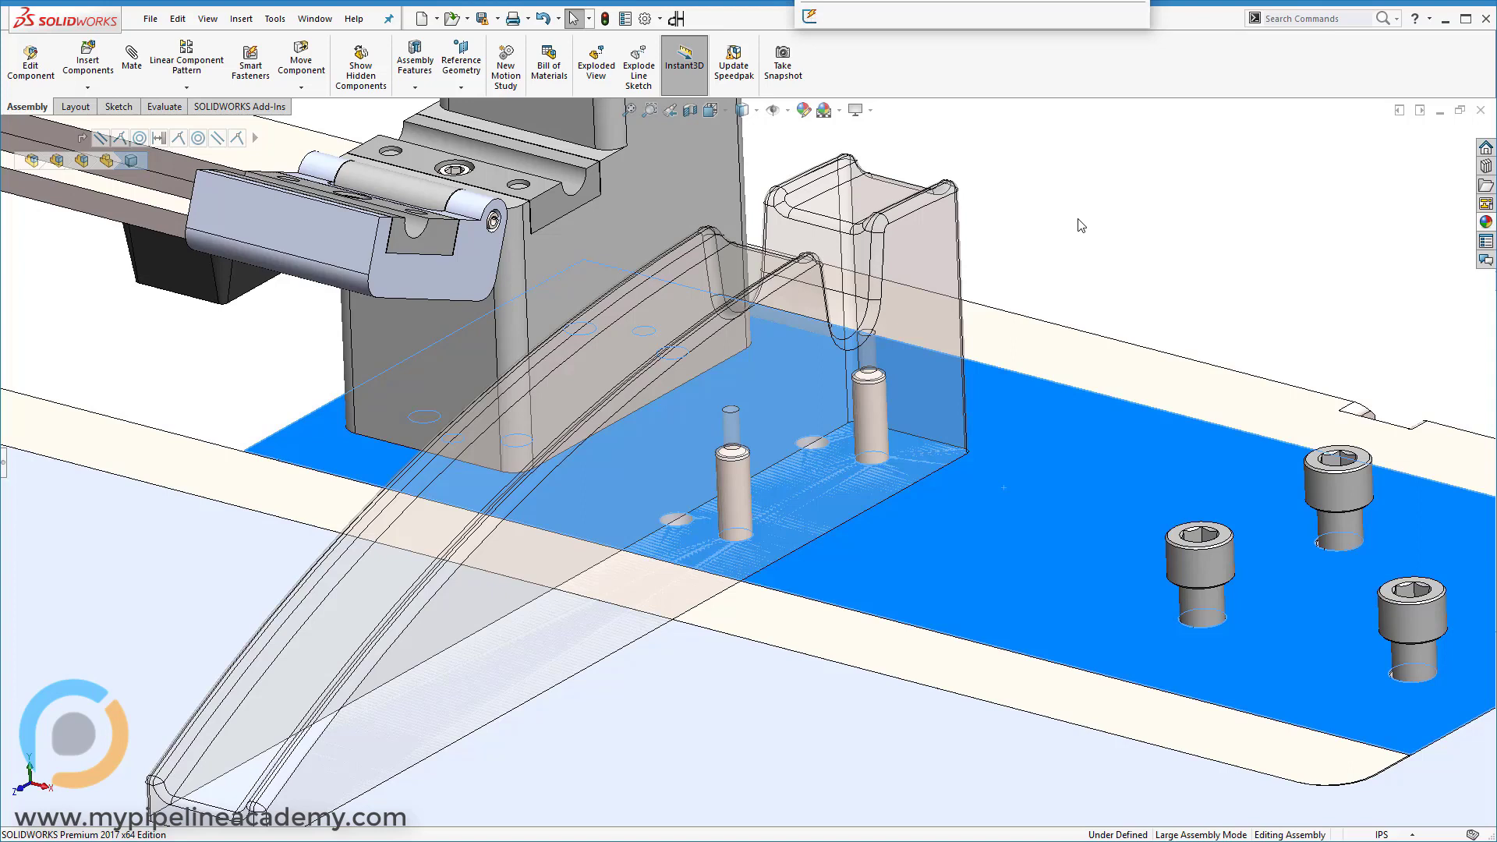
mouse_move(1050, 220)
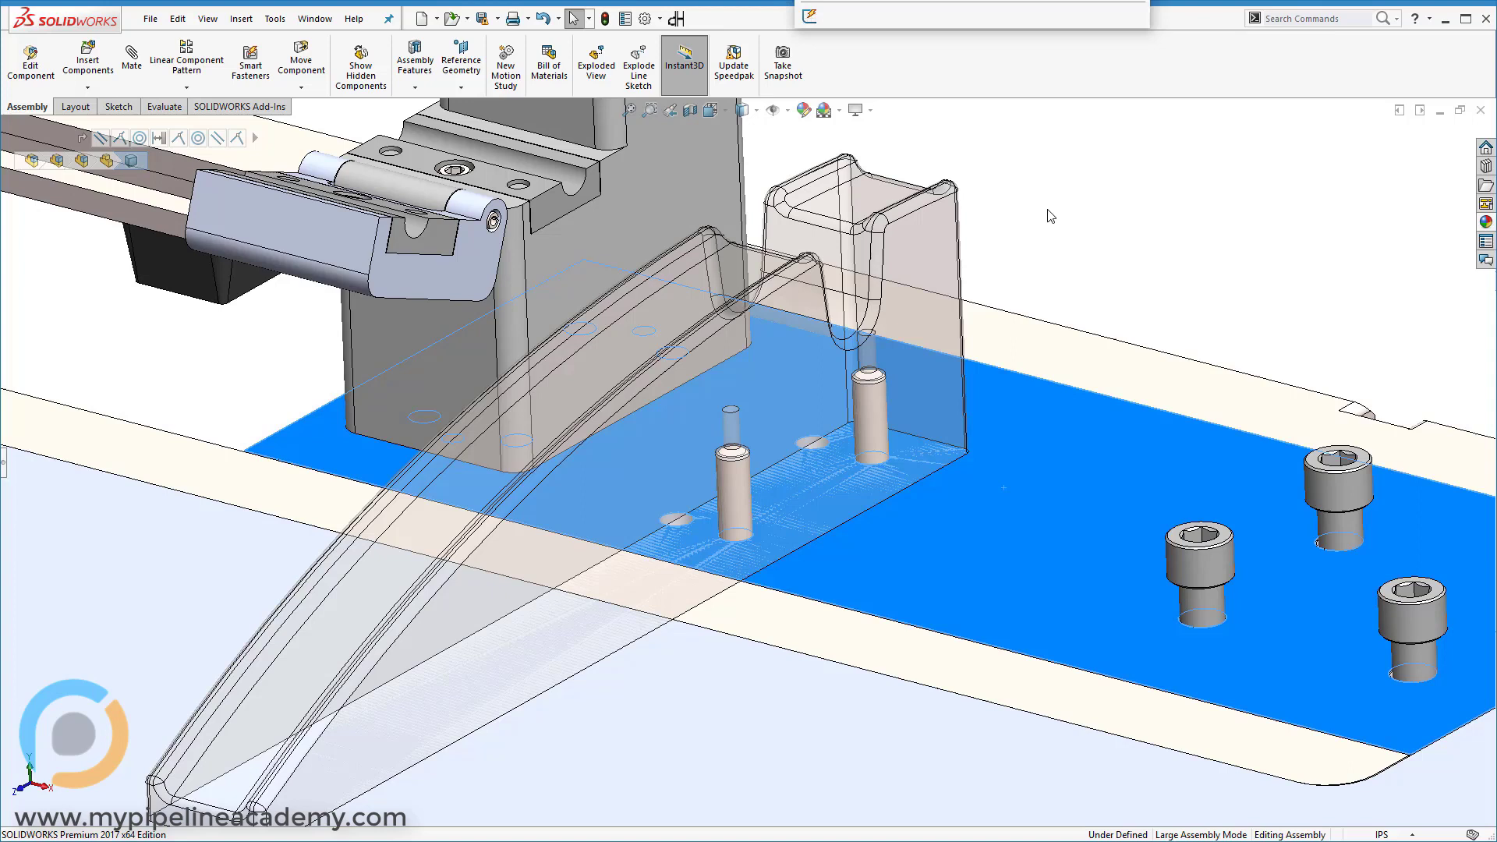
mouse_move(876, 424)
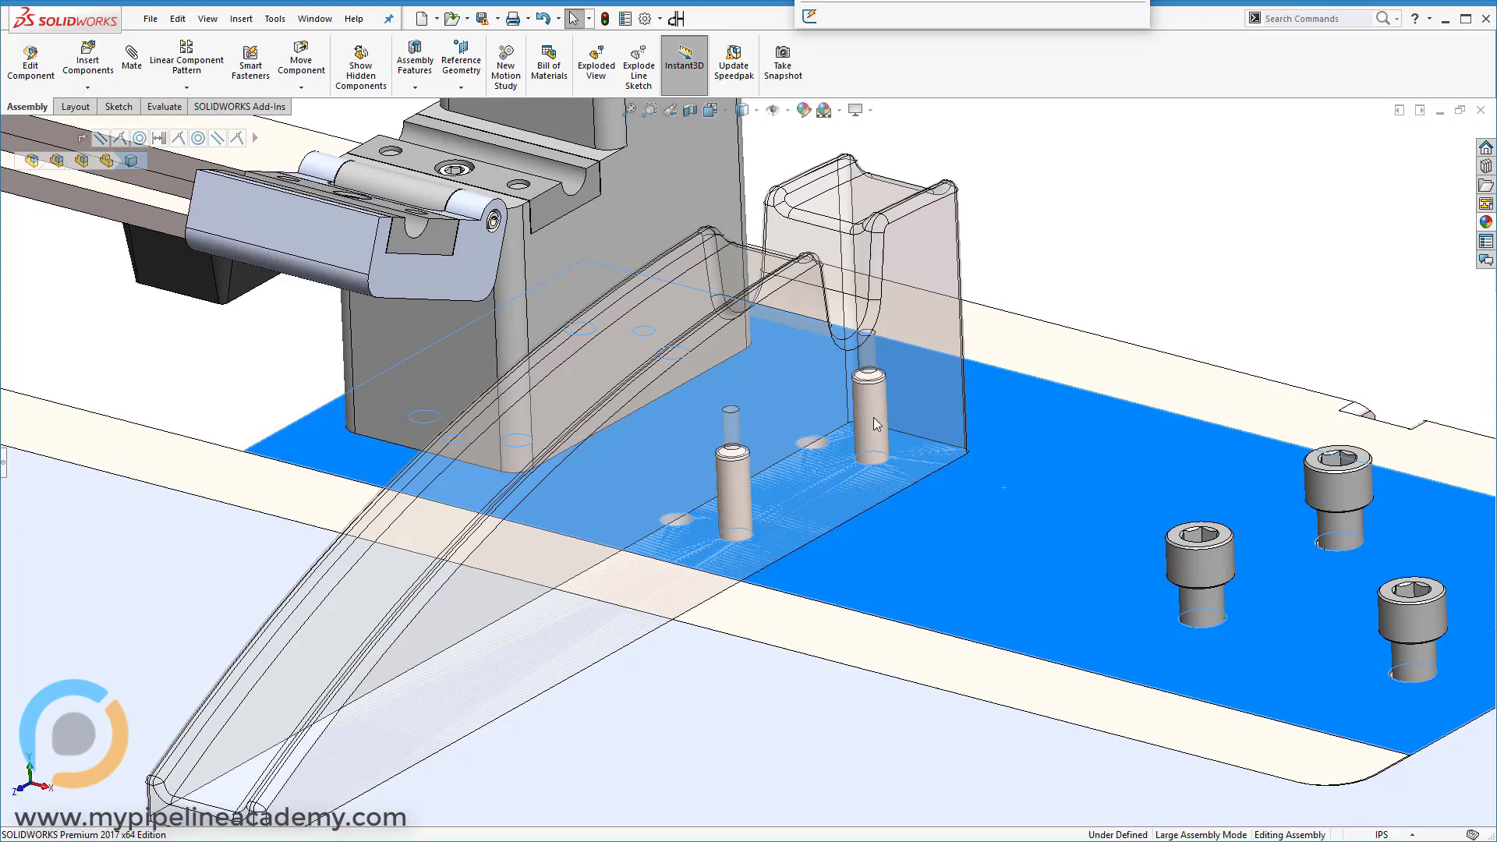
mouse_move(871, 449)
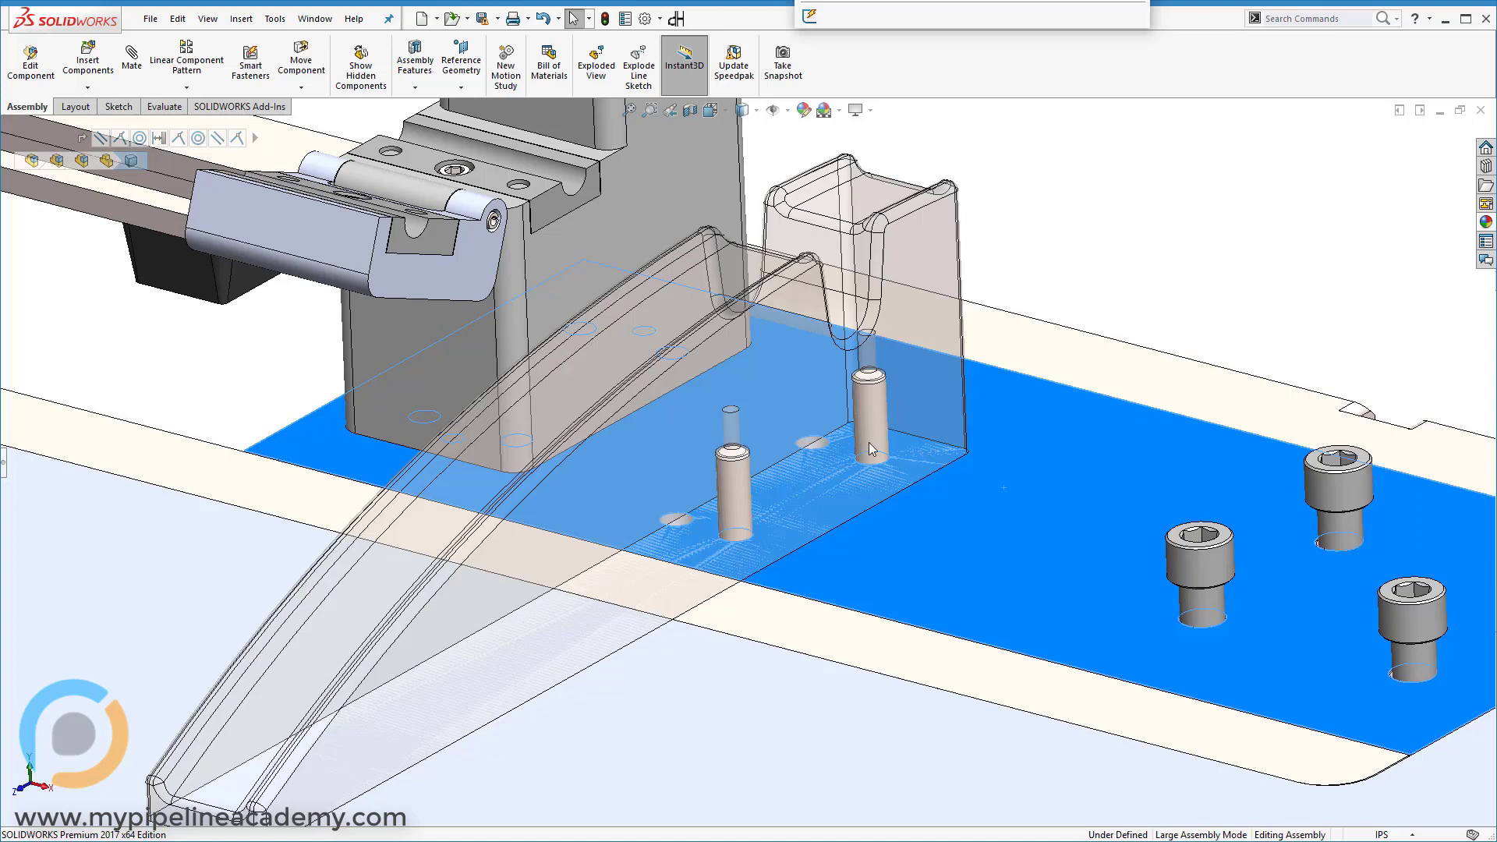
mouse_move(887, 440)
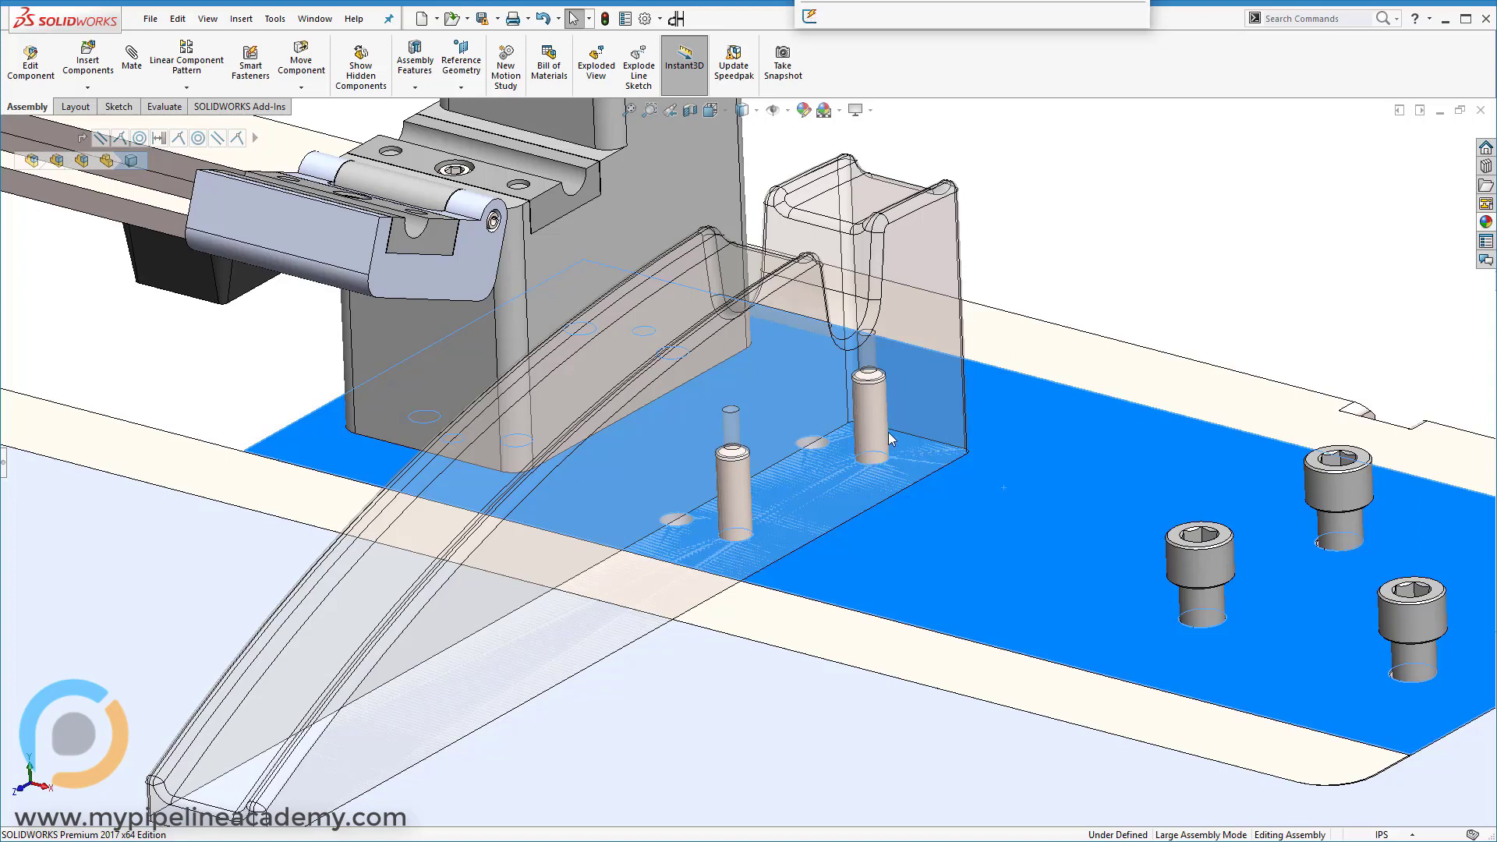
mouse_move(1162, 187)
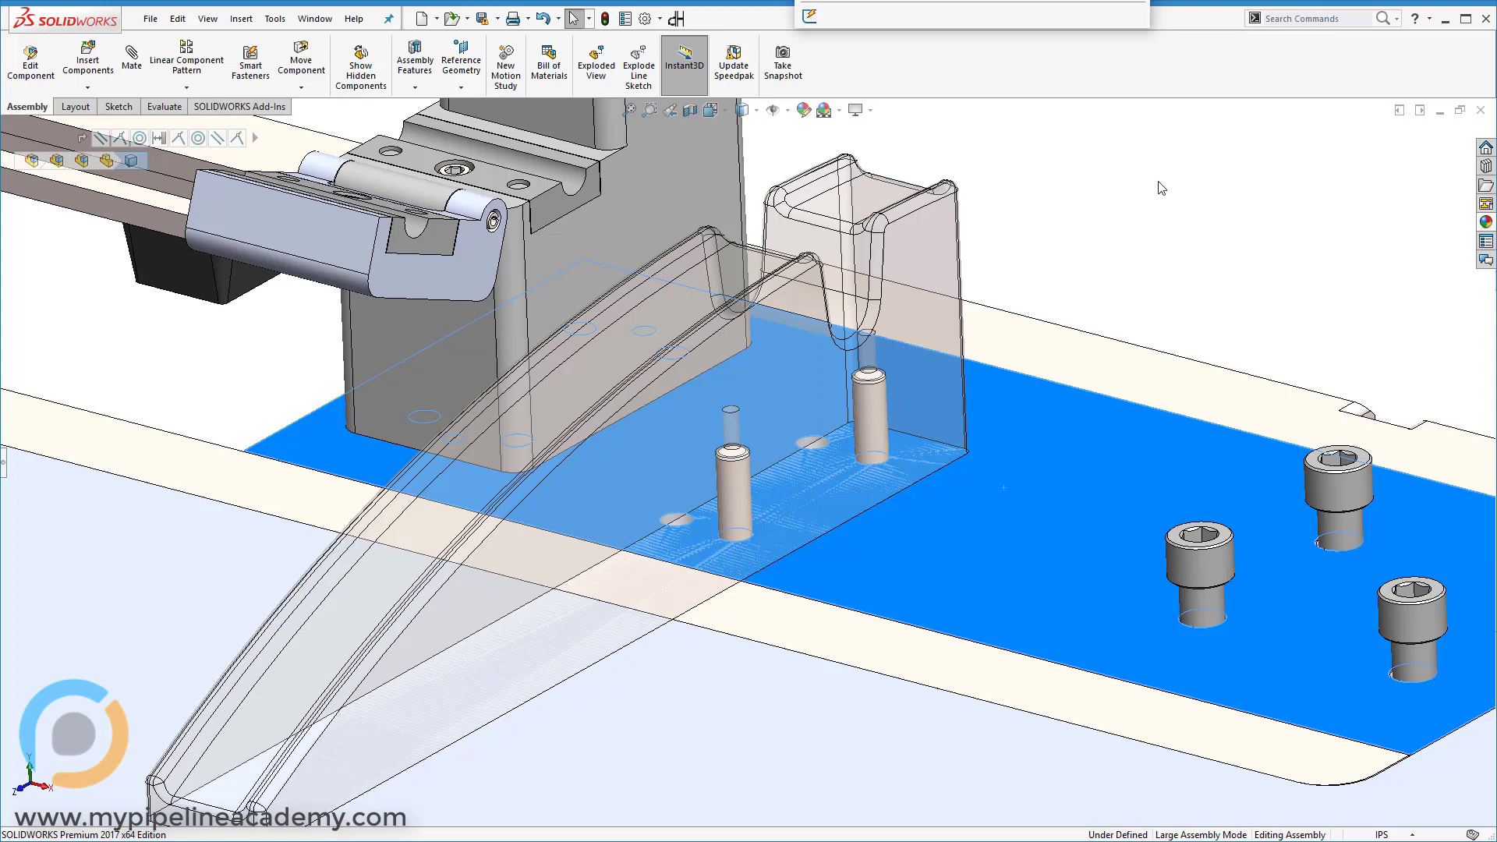
mouse_move(1061, 254)
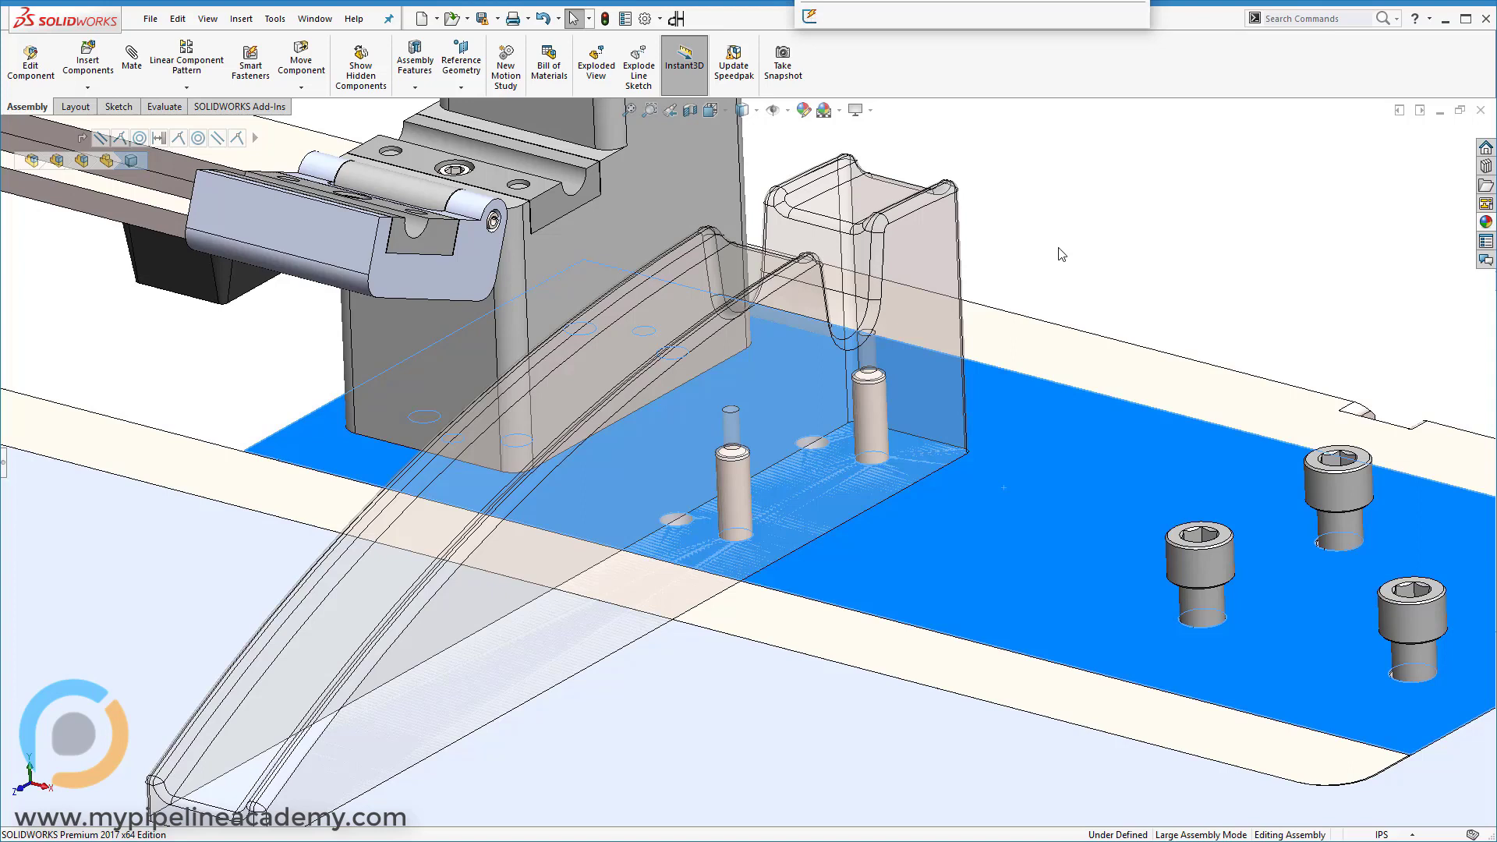
mouse_move(1017, 557)
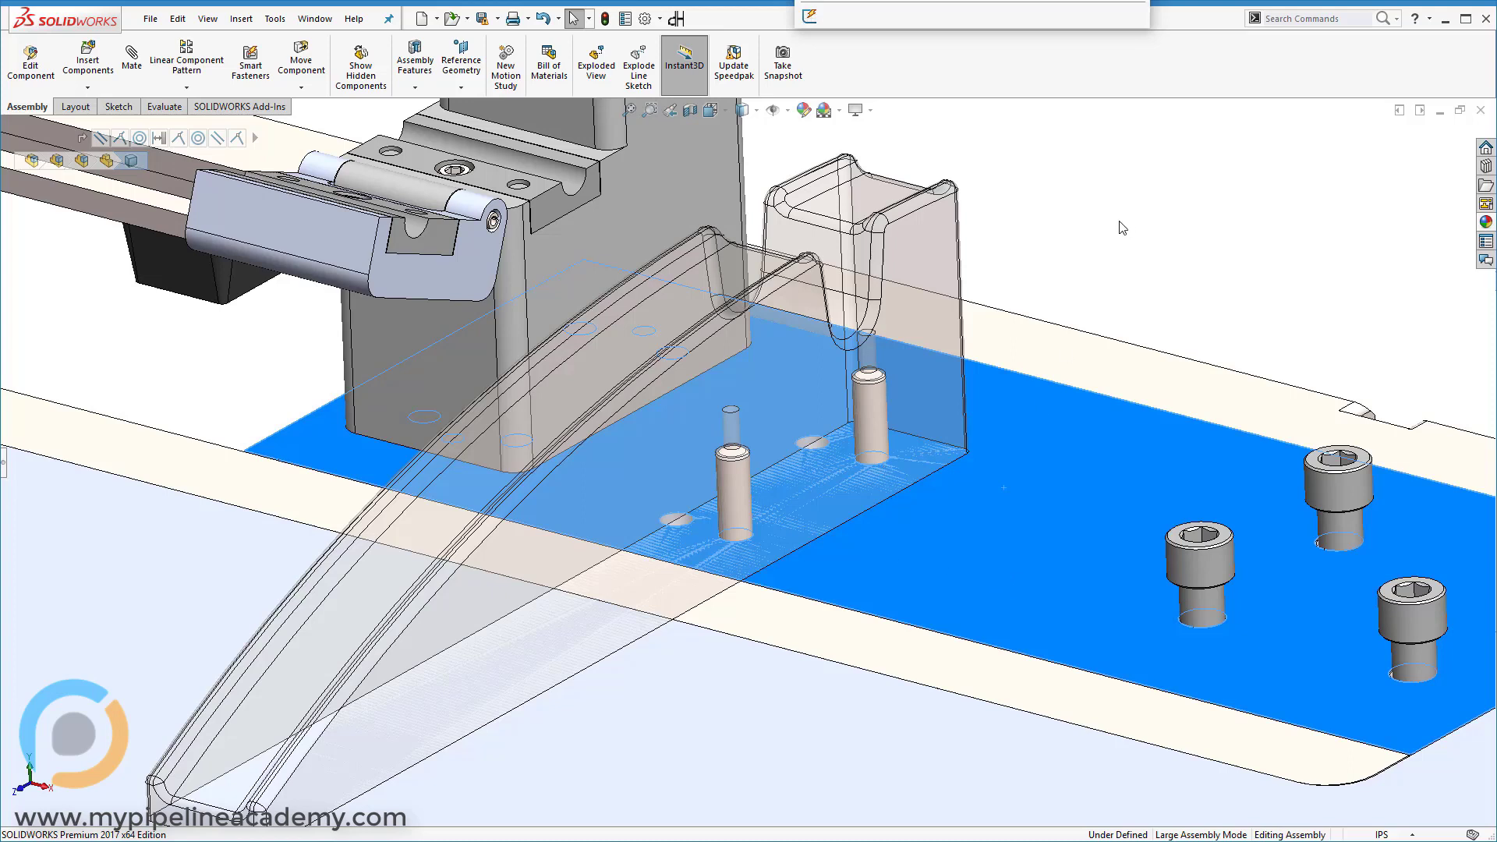
mouse_move(999, 220)
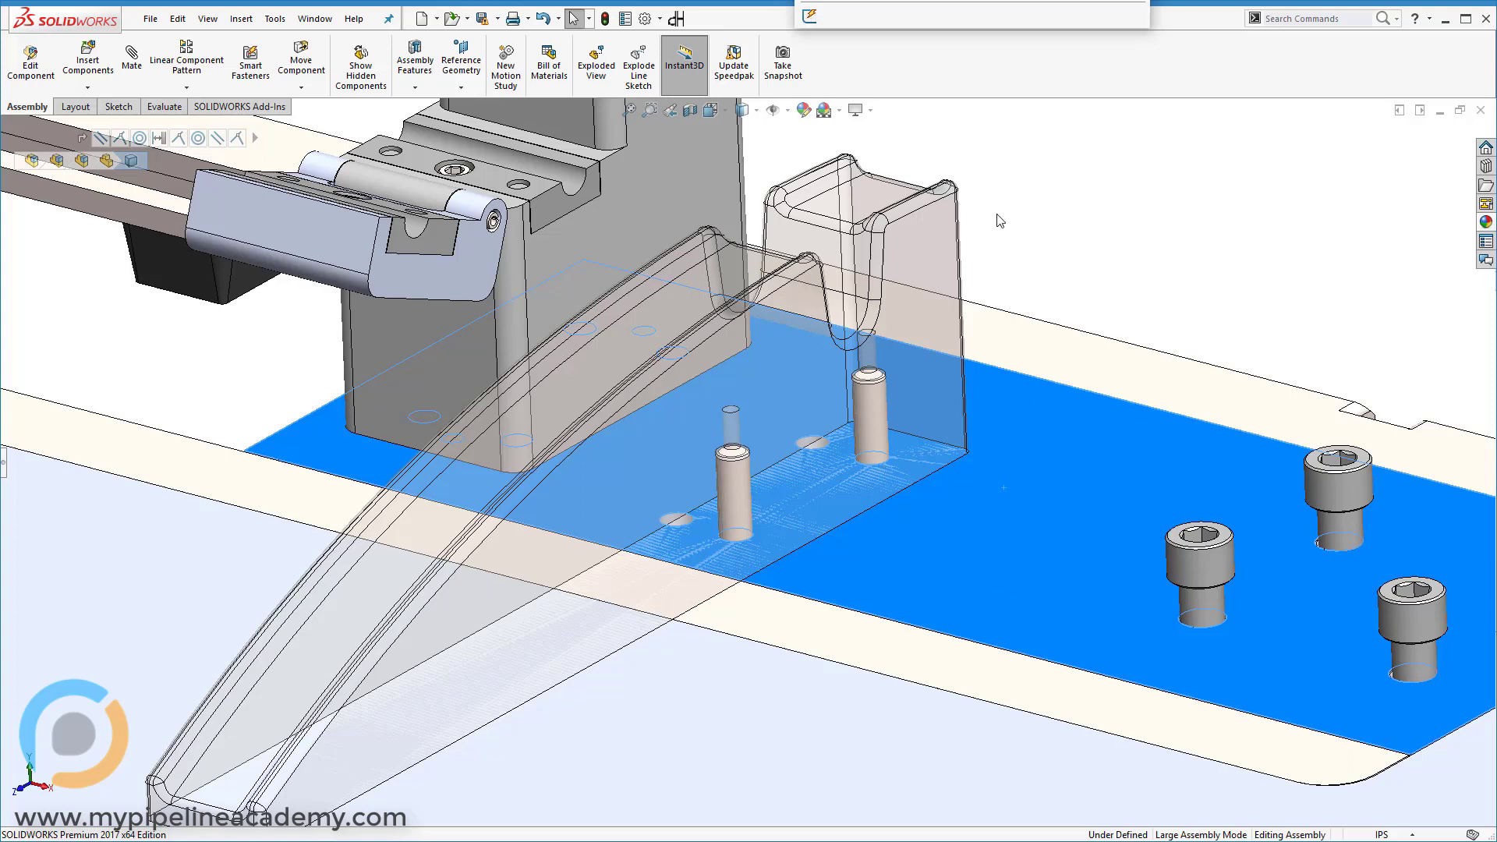
mouse_move(819, 513)
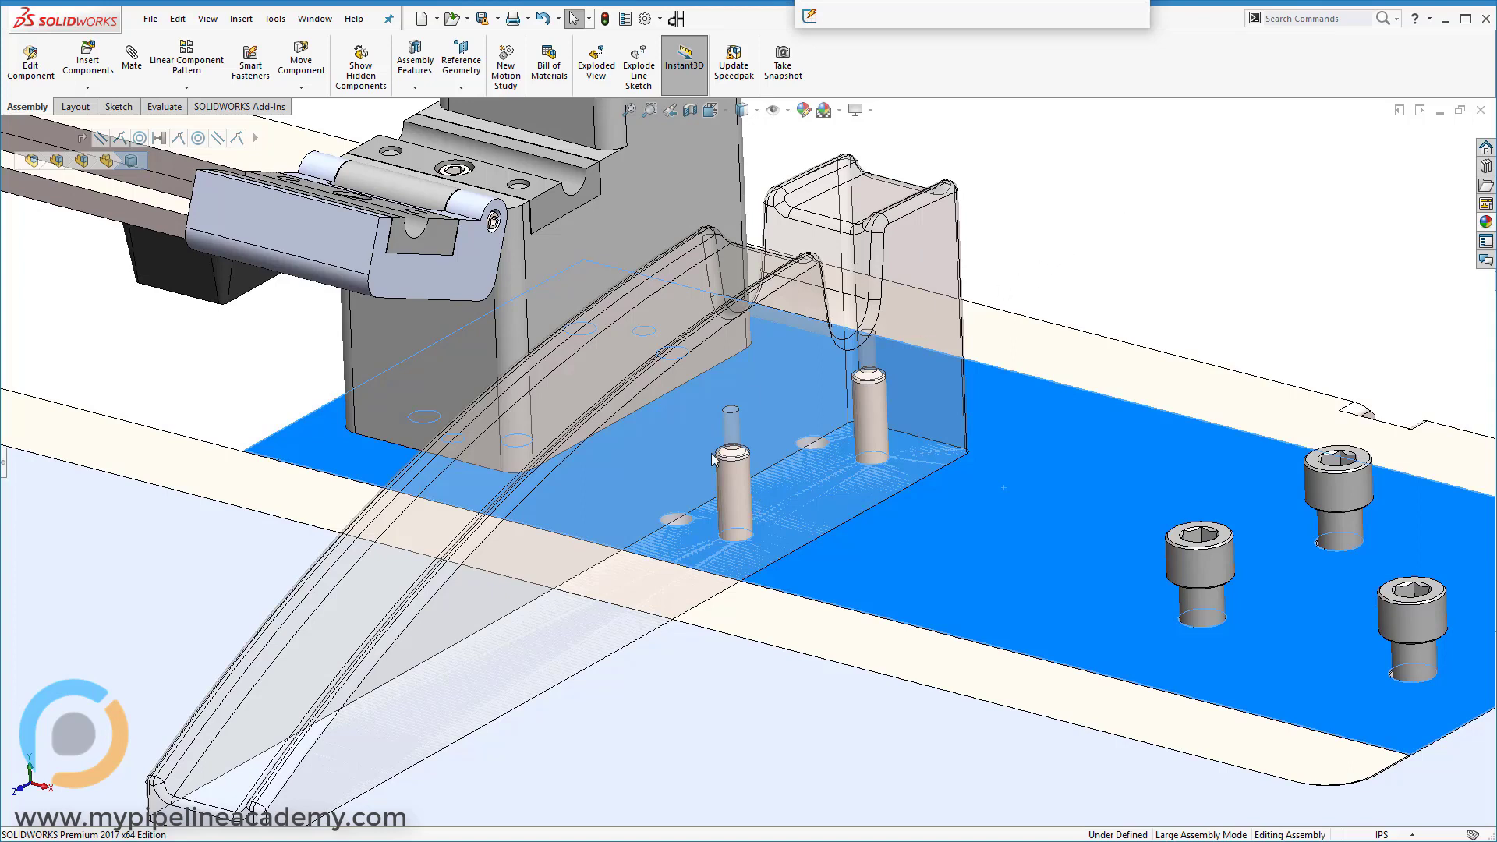
mouse_move(1109, 198)
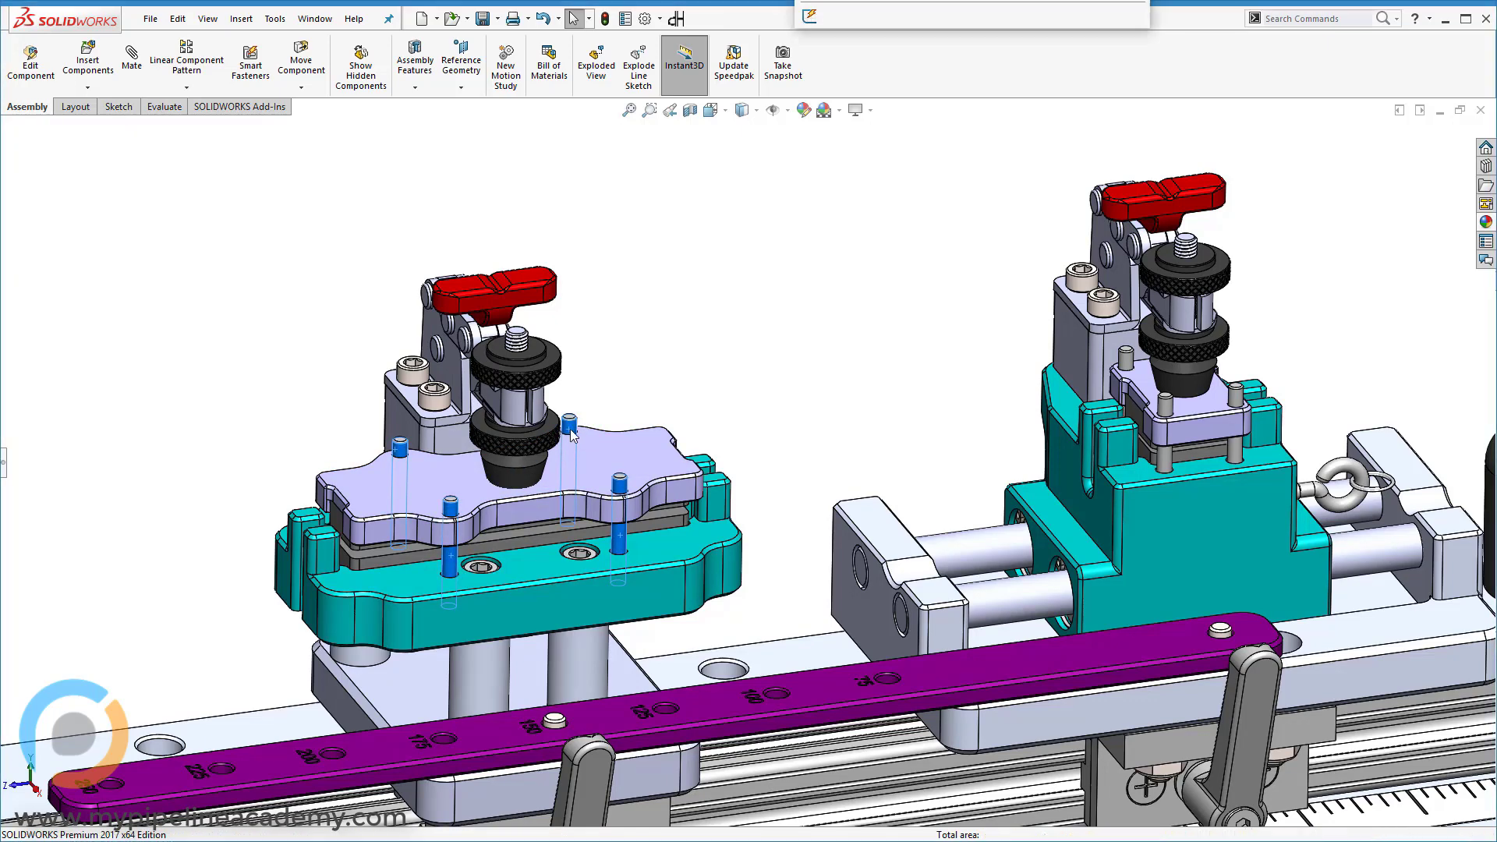
mouse_move(1129, 370)
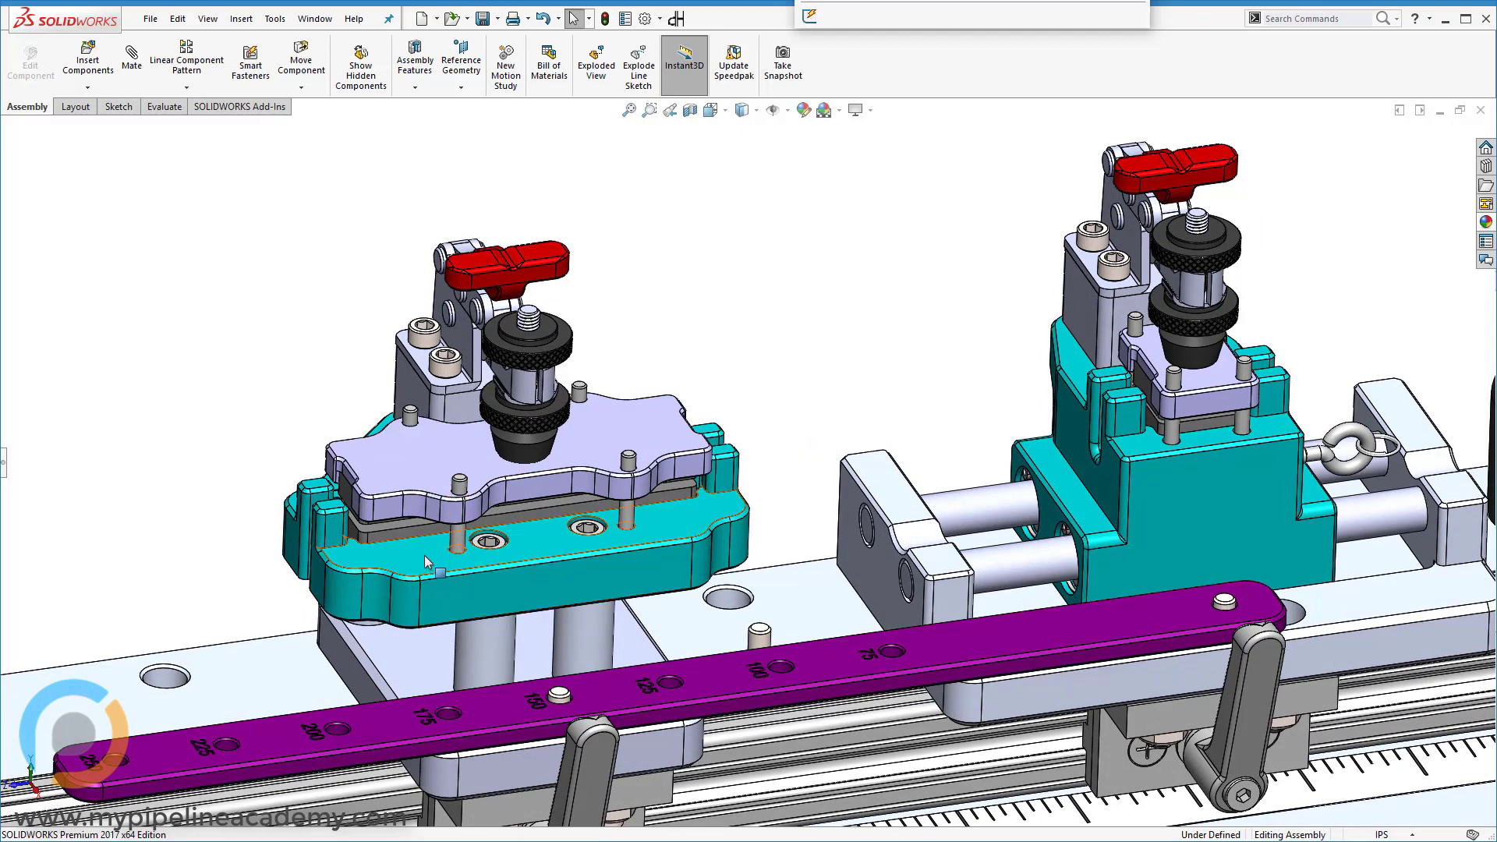
mouse_move(458, 594)
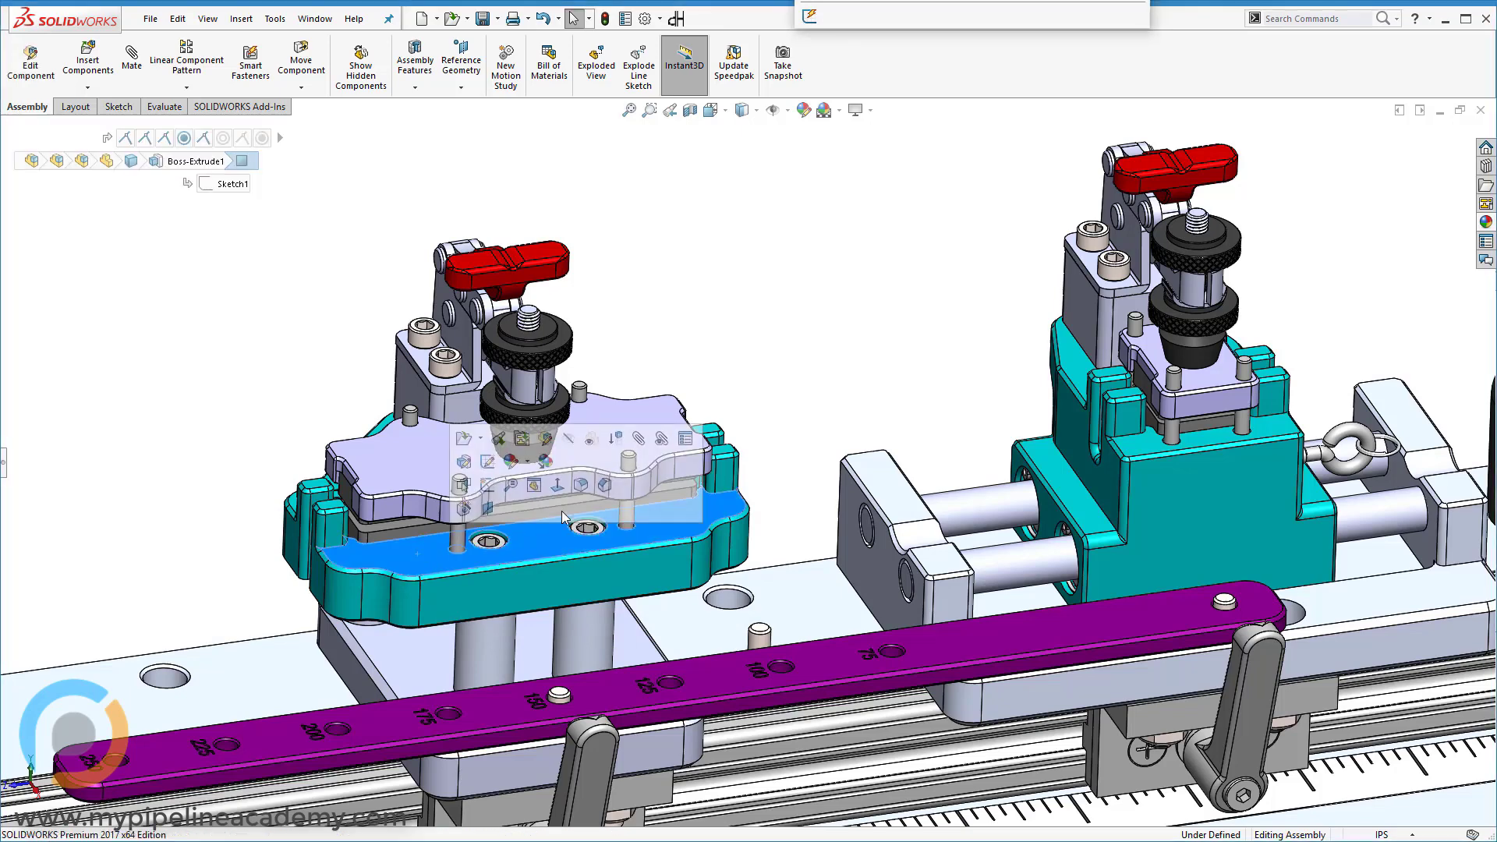
click(716, 246)
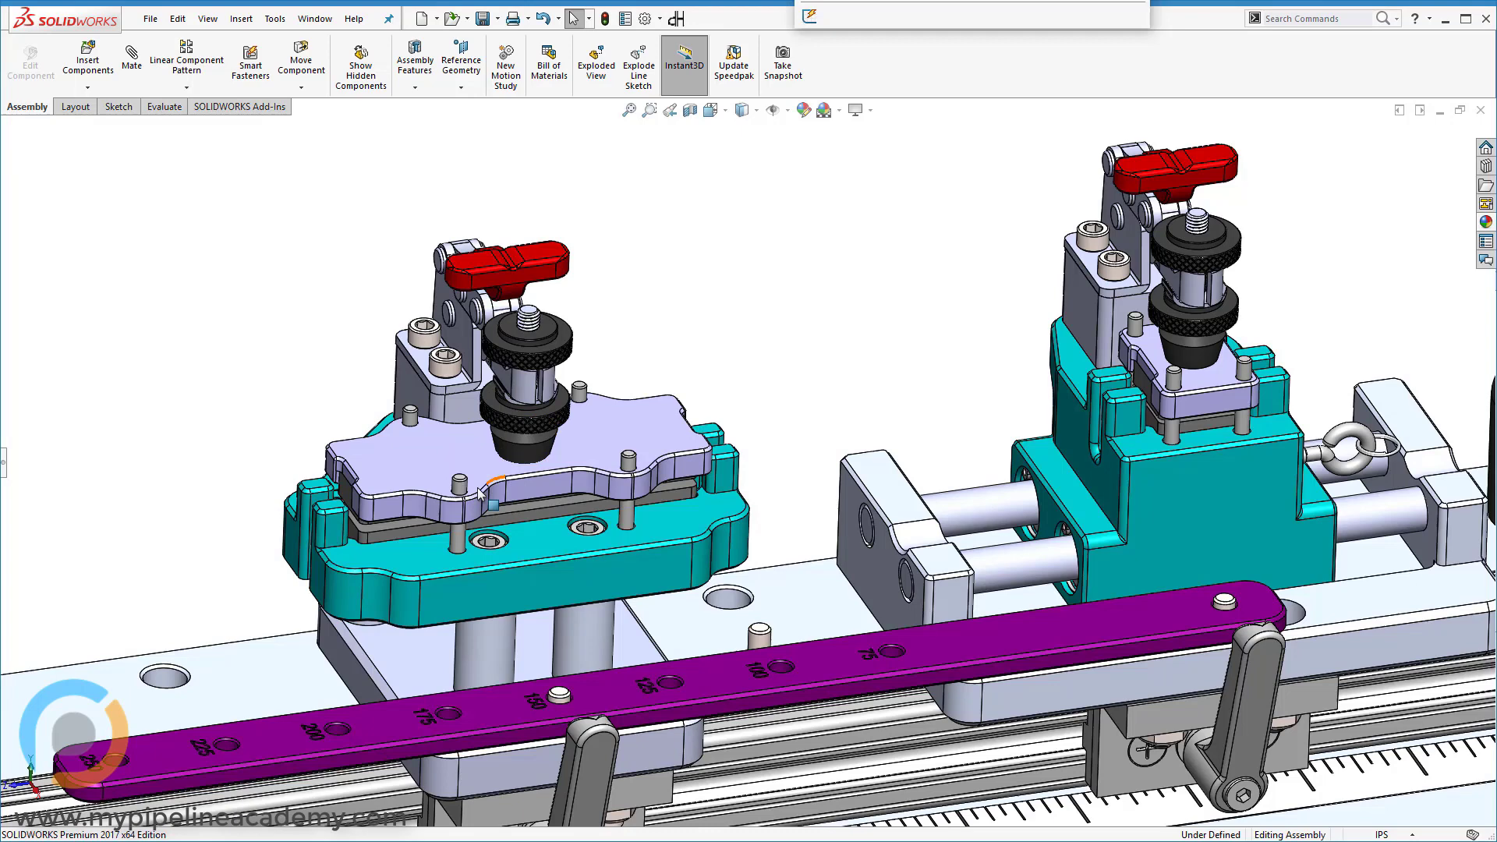
mouse_move(477, 496)
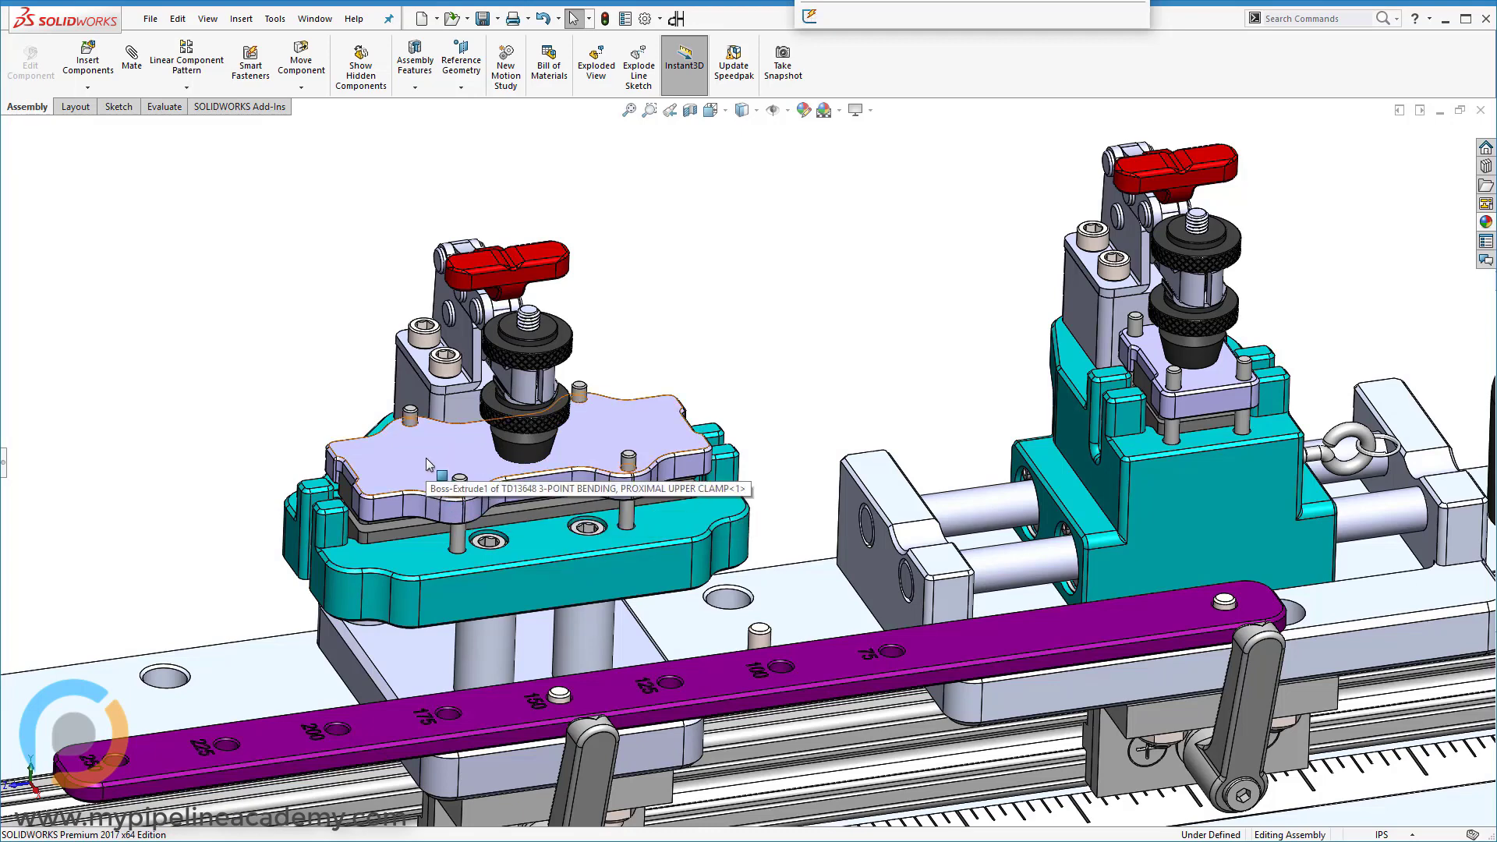
mouse_move(424, 278)
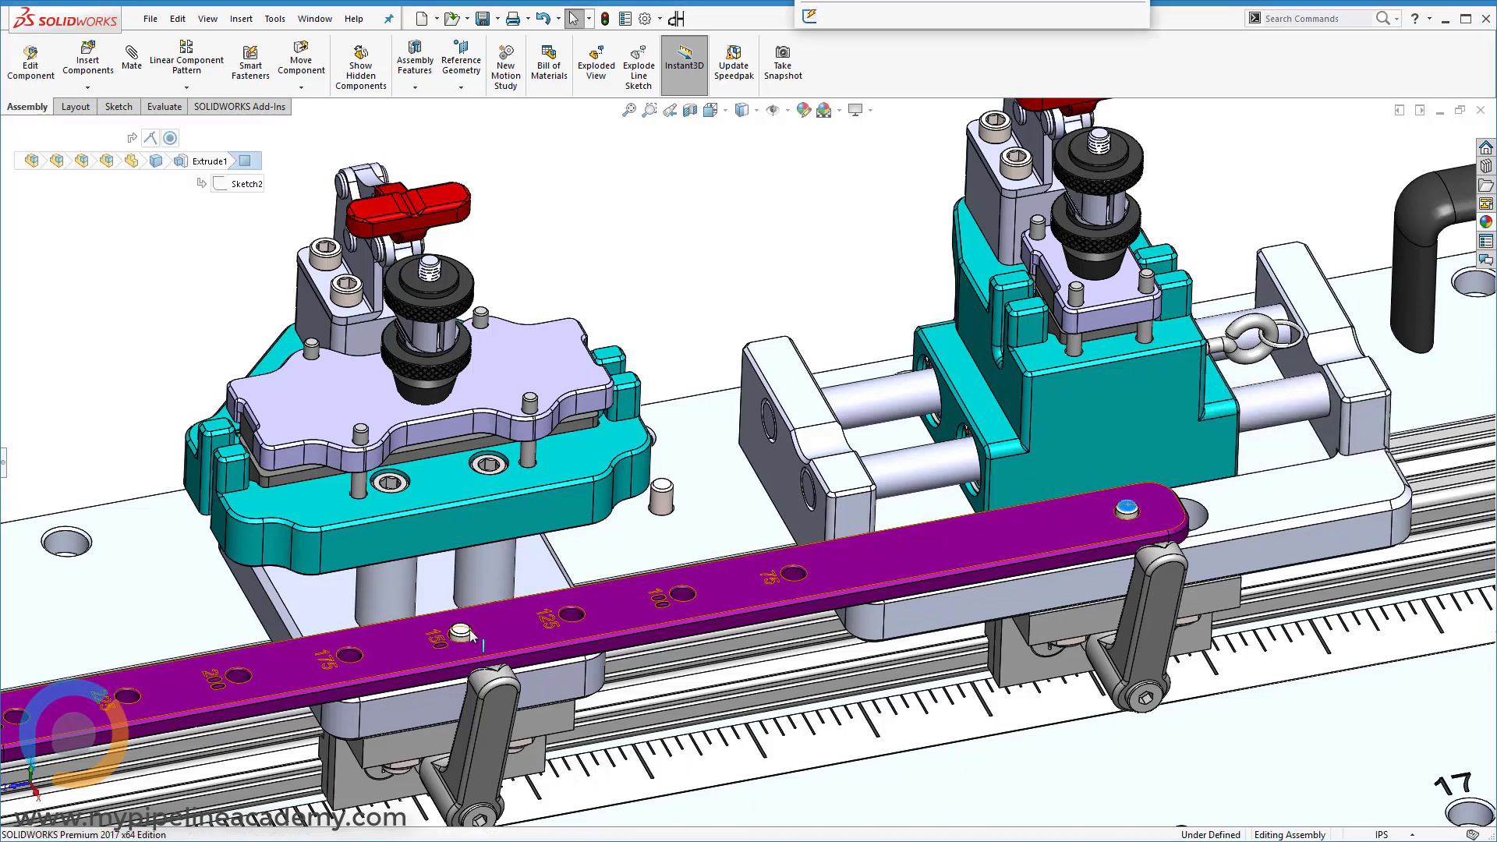
click(458, 631)
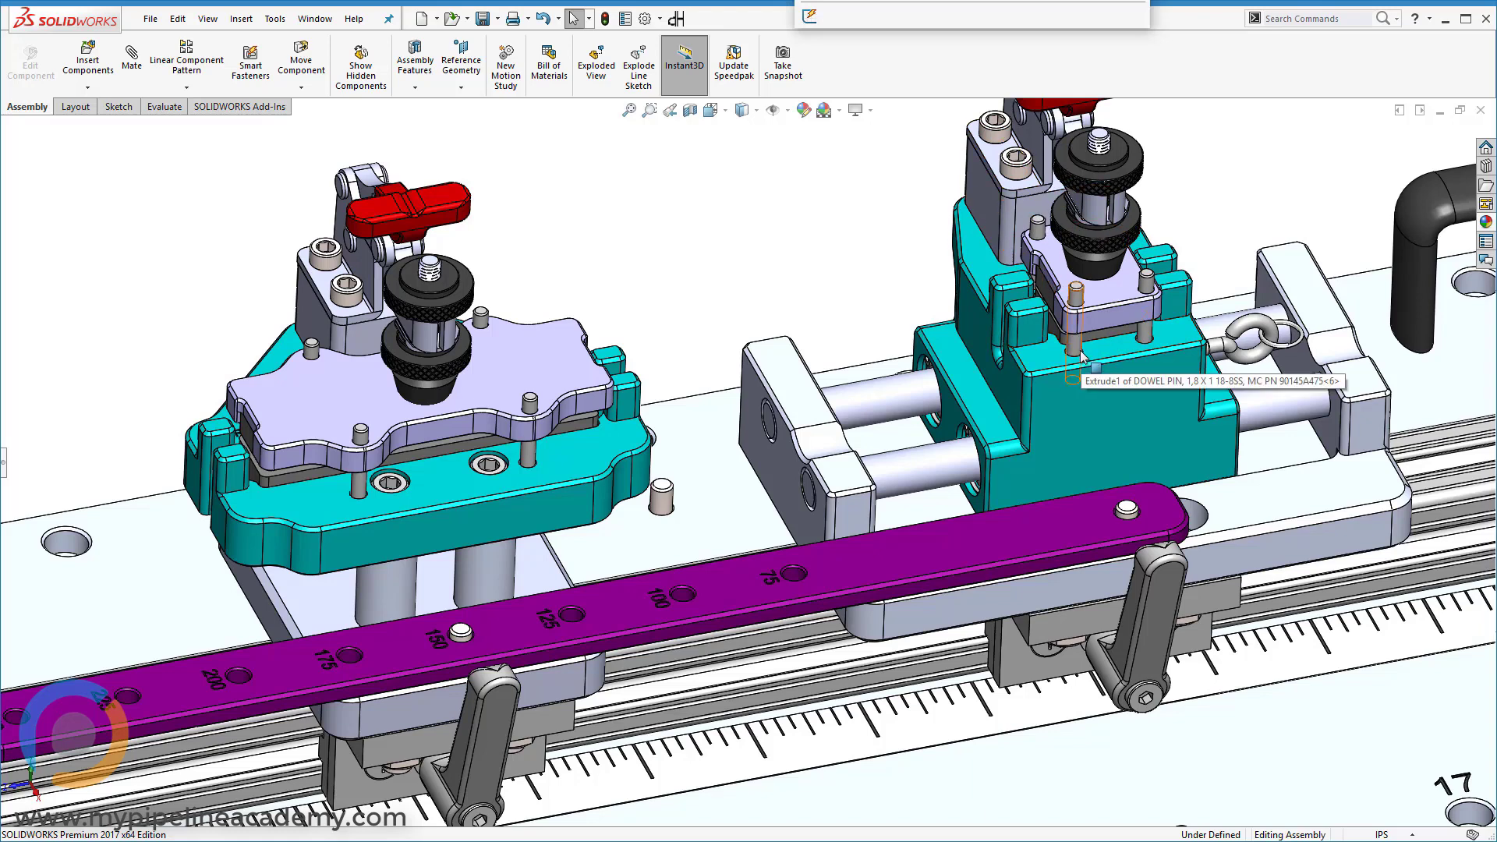
mouse_move(764, 581)
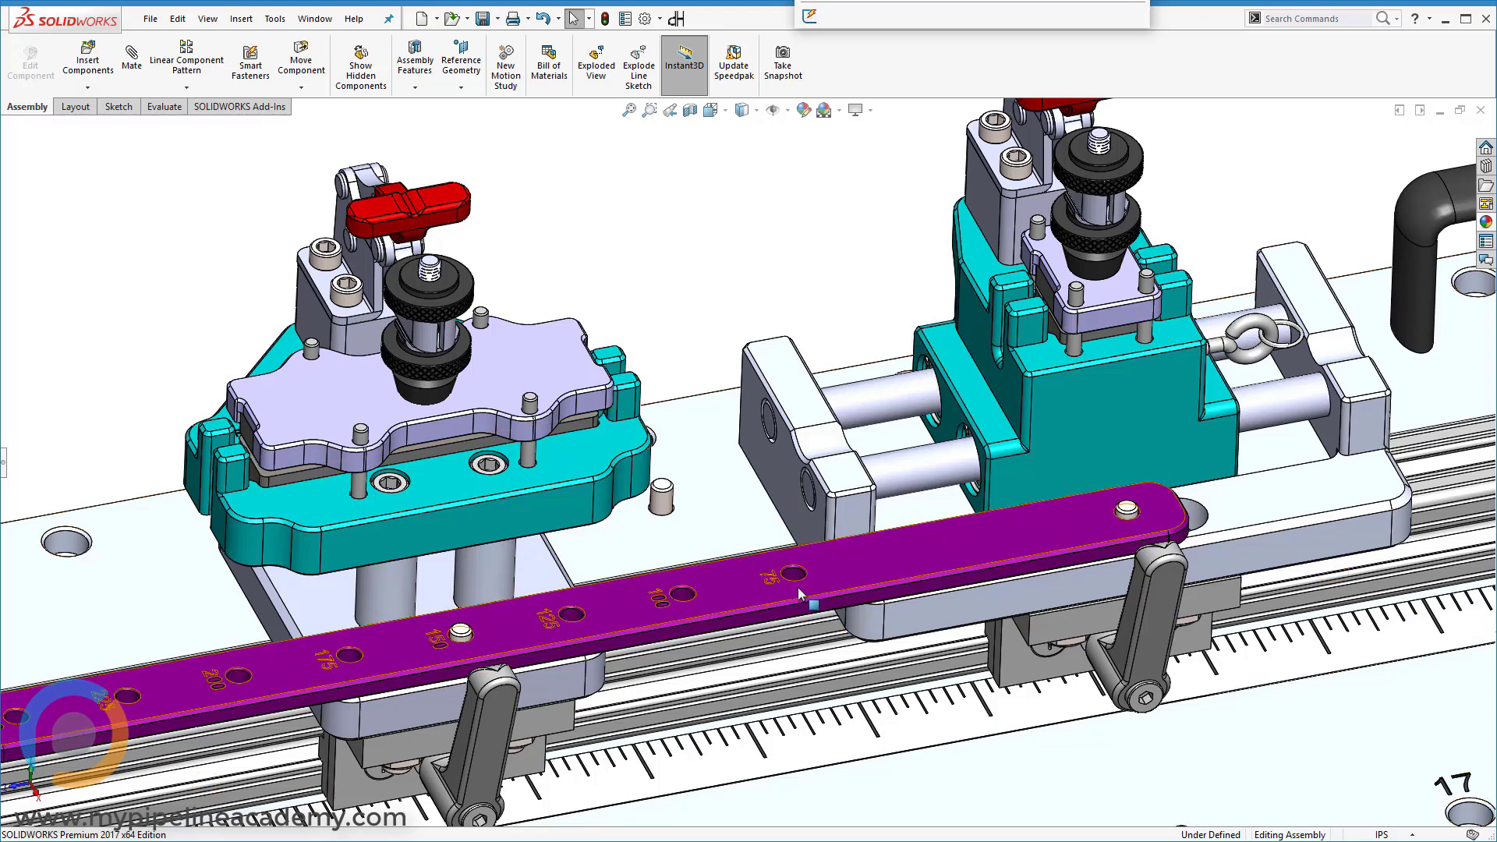
mouse_move(799, 580)
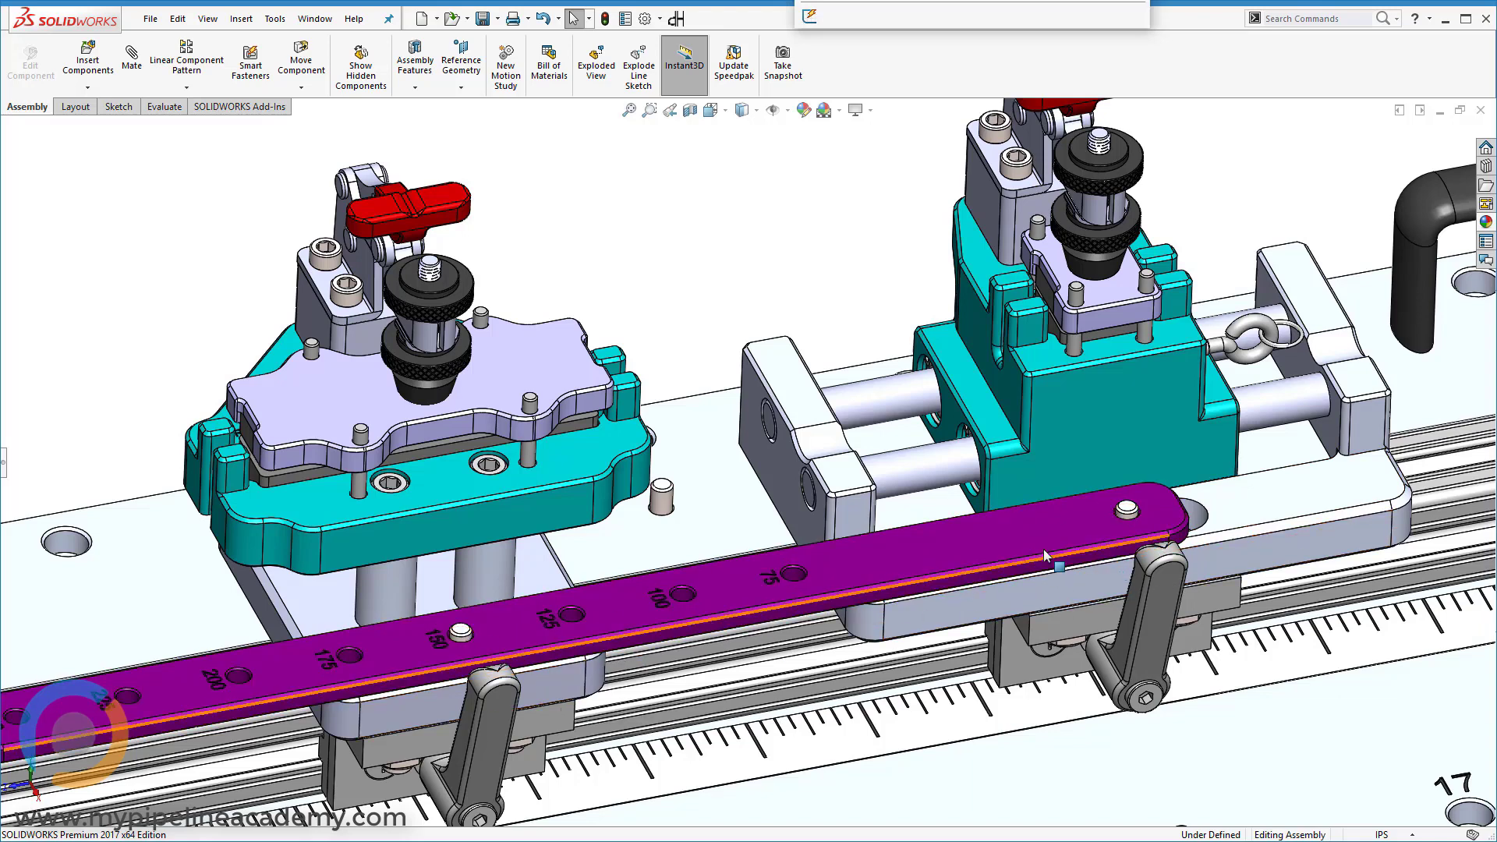
mouse_move(1040, 556)
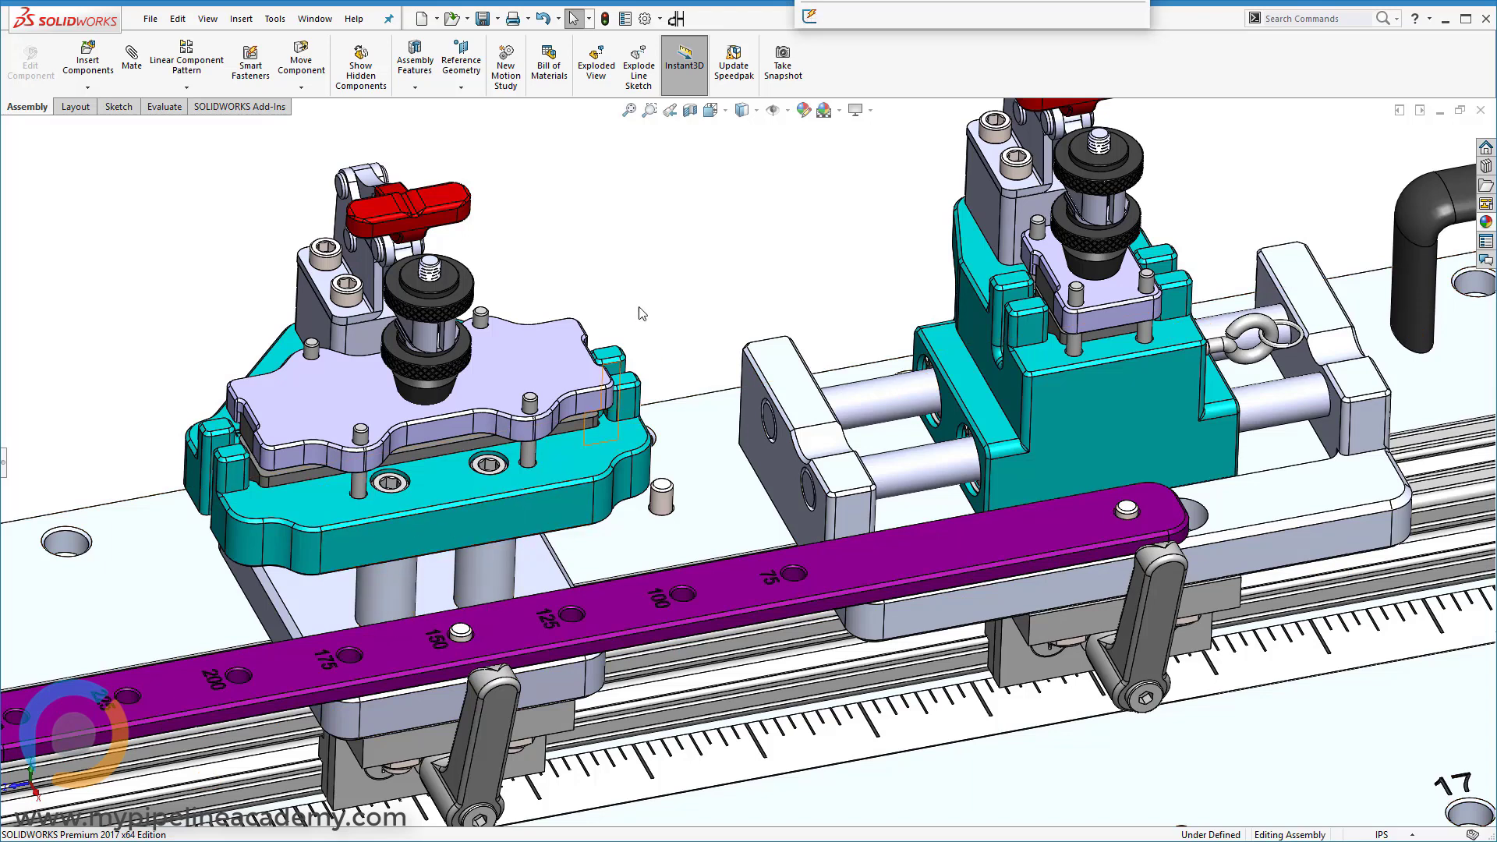
mouse_move(792, 581)
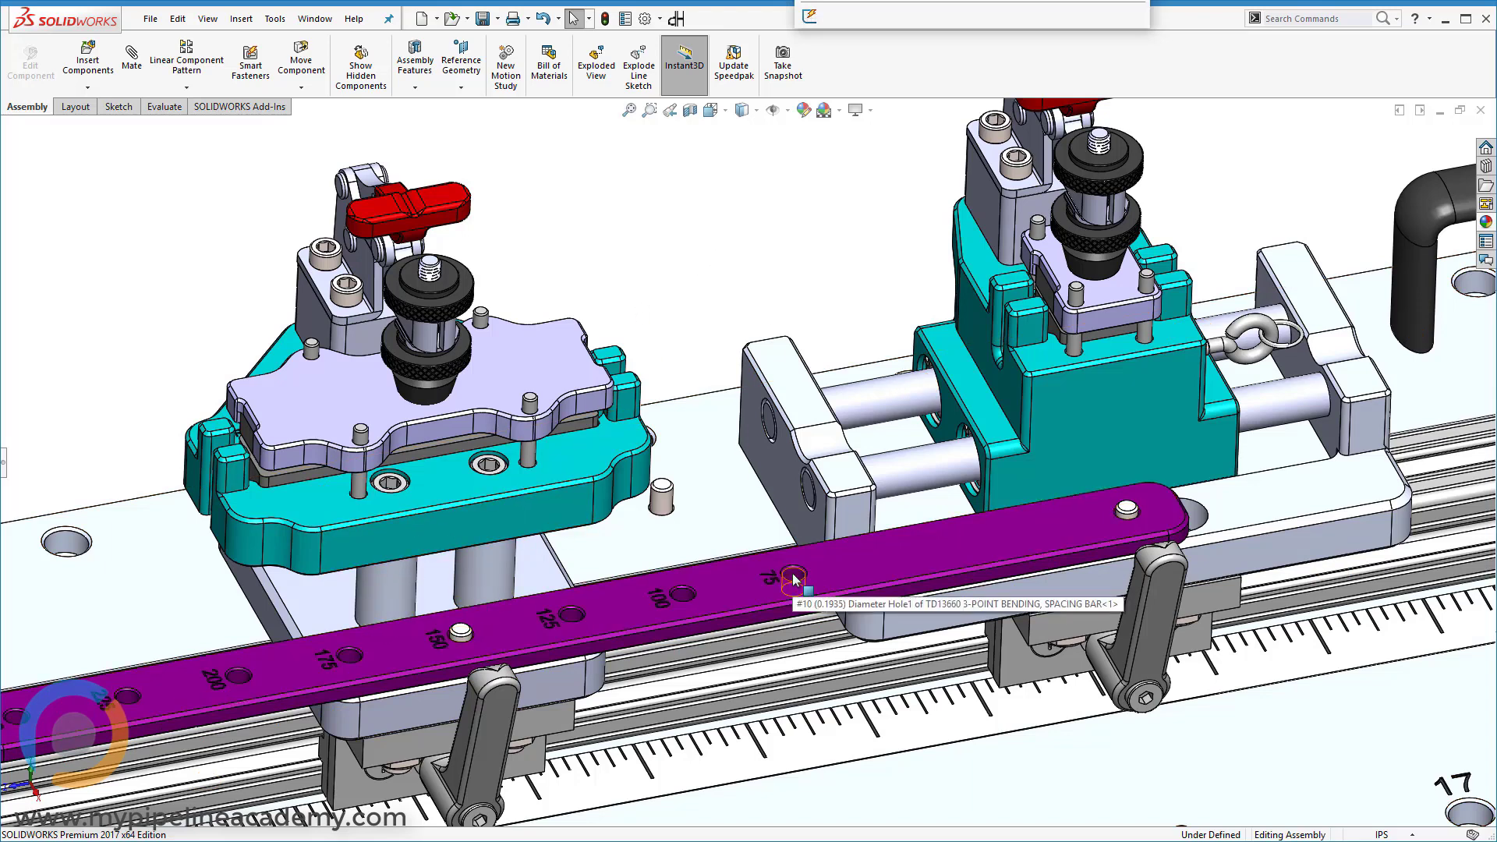